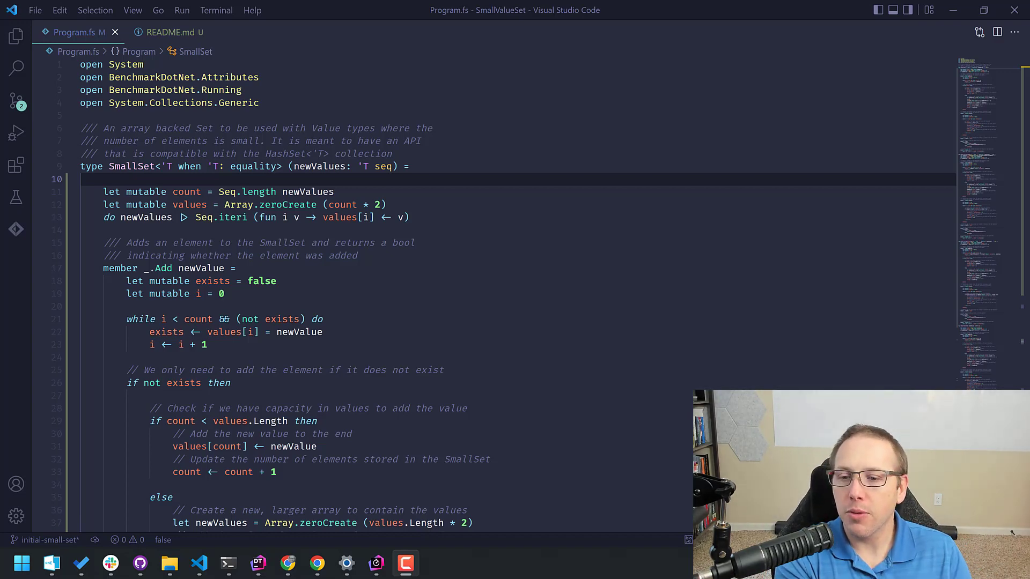
Review the SmallSet source down to the Remove method's linear search loop
left_click(400, 166)
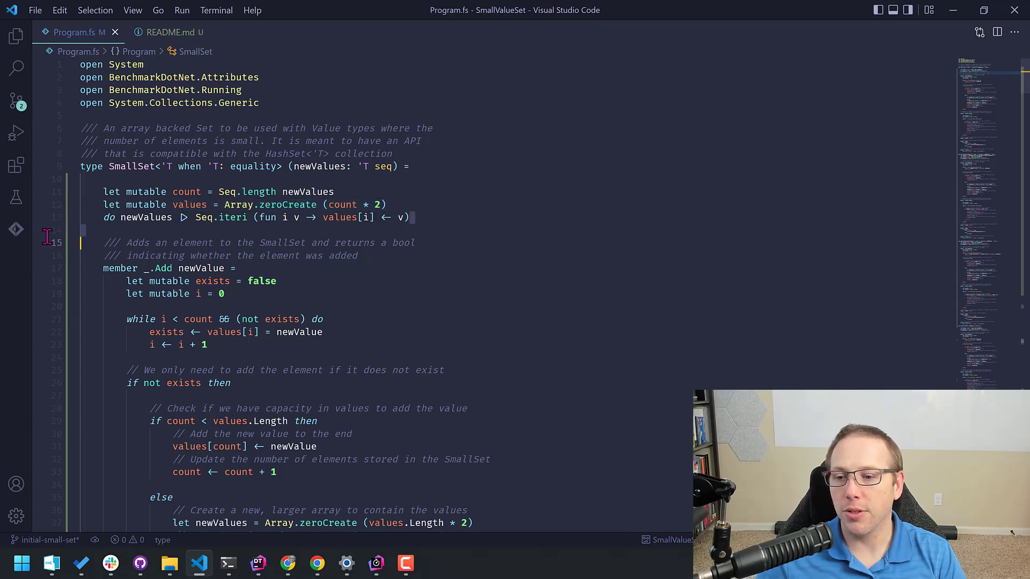
scroll("down", 3)
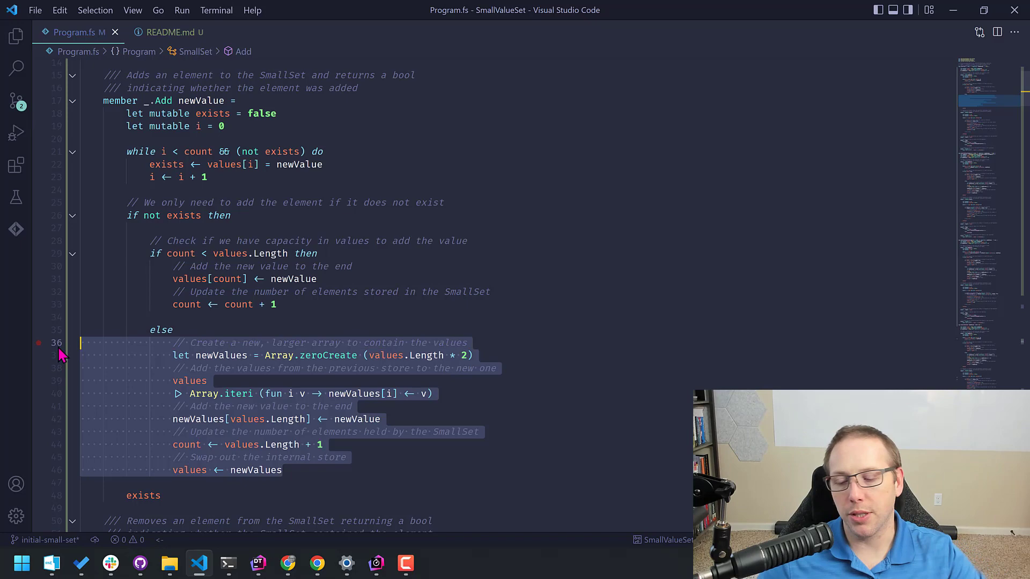
scroll("down", 3)
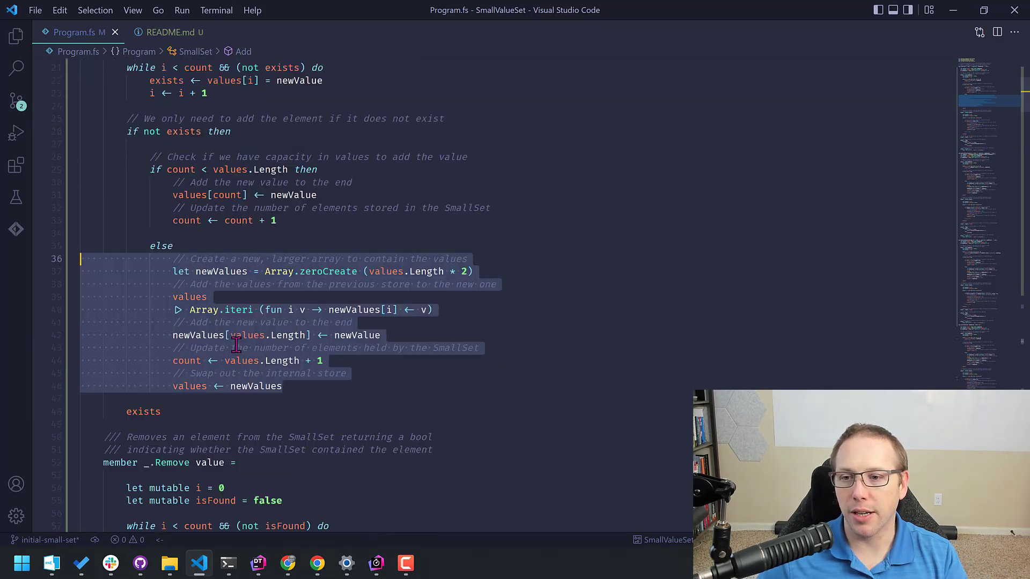
scroll("down", 3)
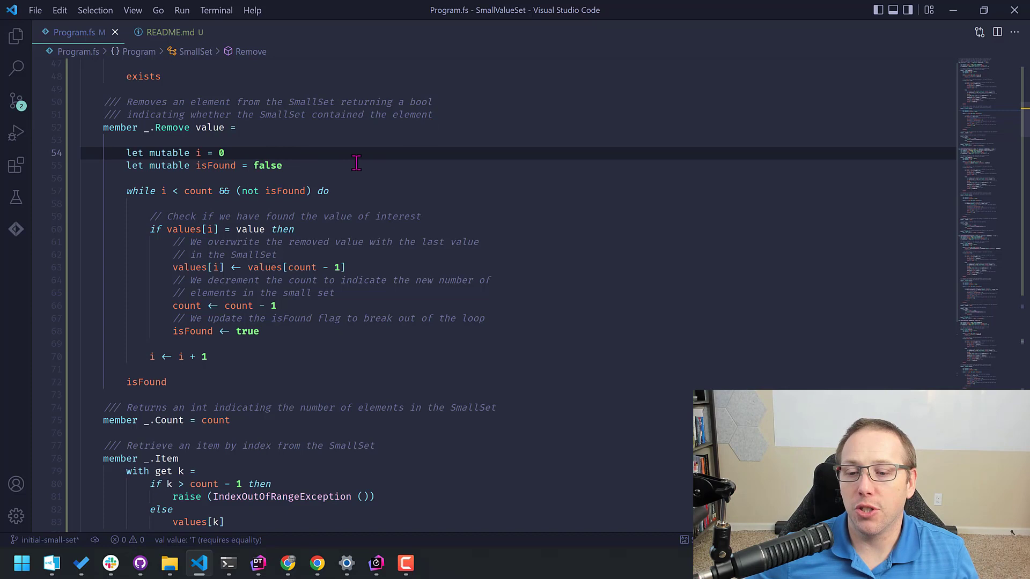
mouse_move(356, 218)
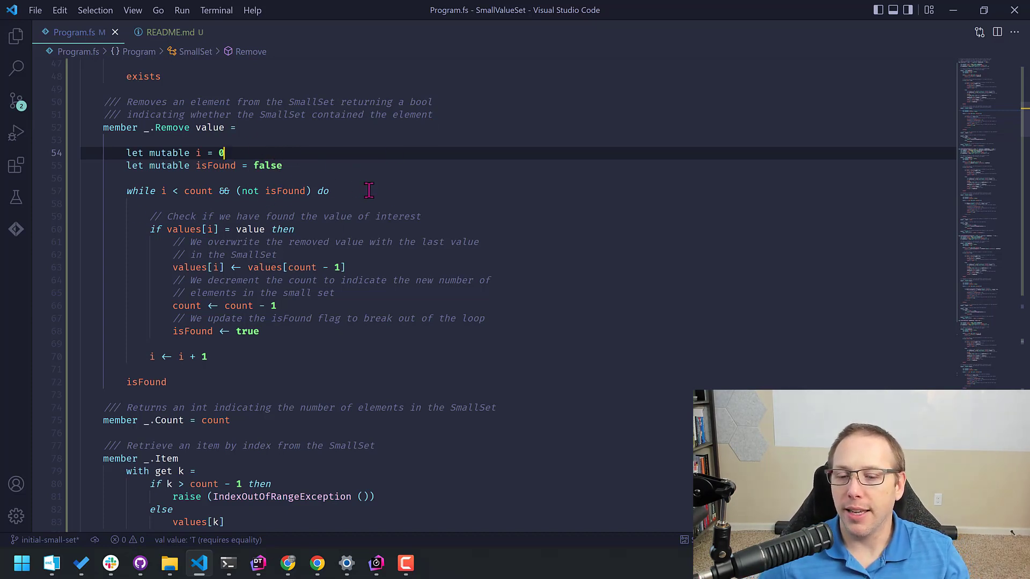
left_click(39, 191)
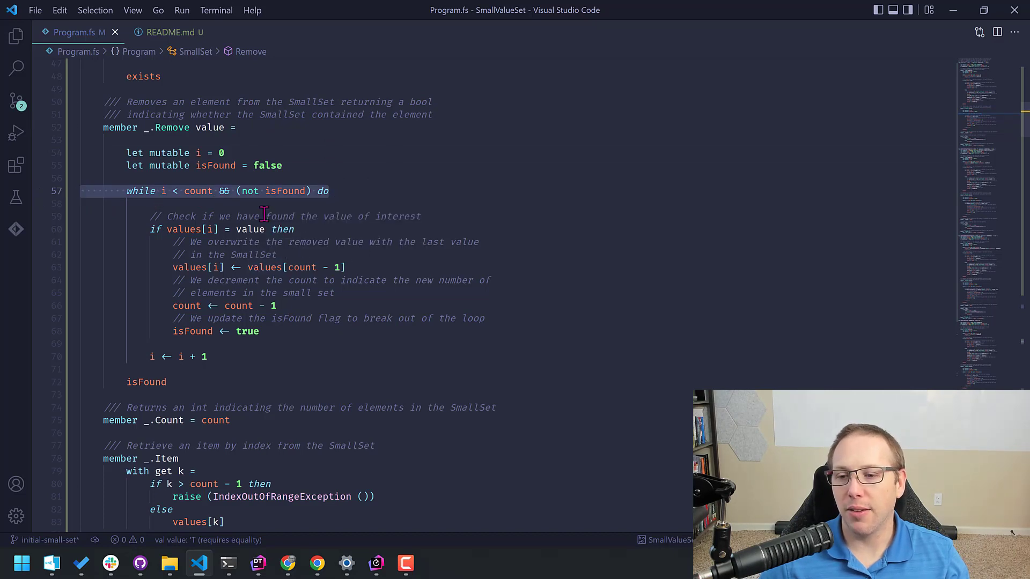
mouse_move(300, 229)
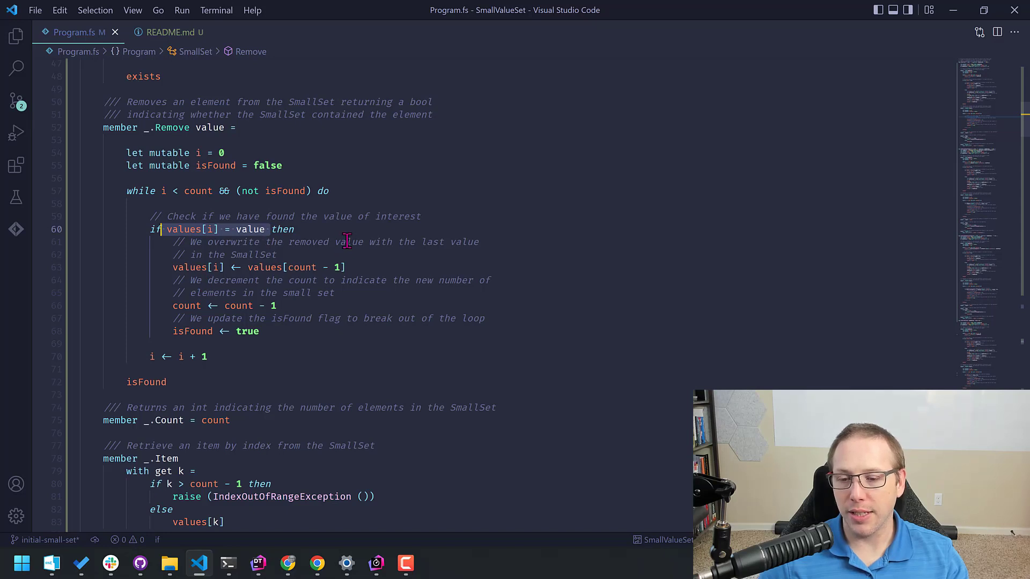
mouse_move(362, 267)
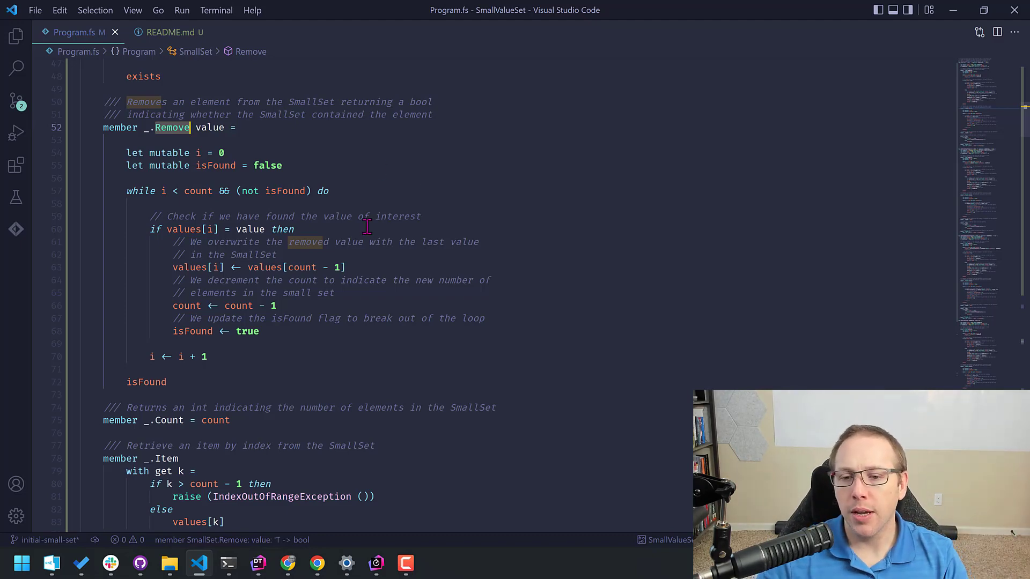
Move down to the benchmark code and clear the marked HashSetAdd selection
scroll("down", 3)
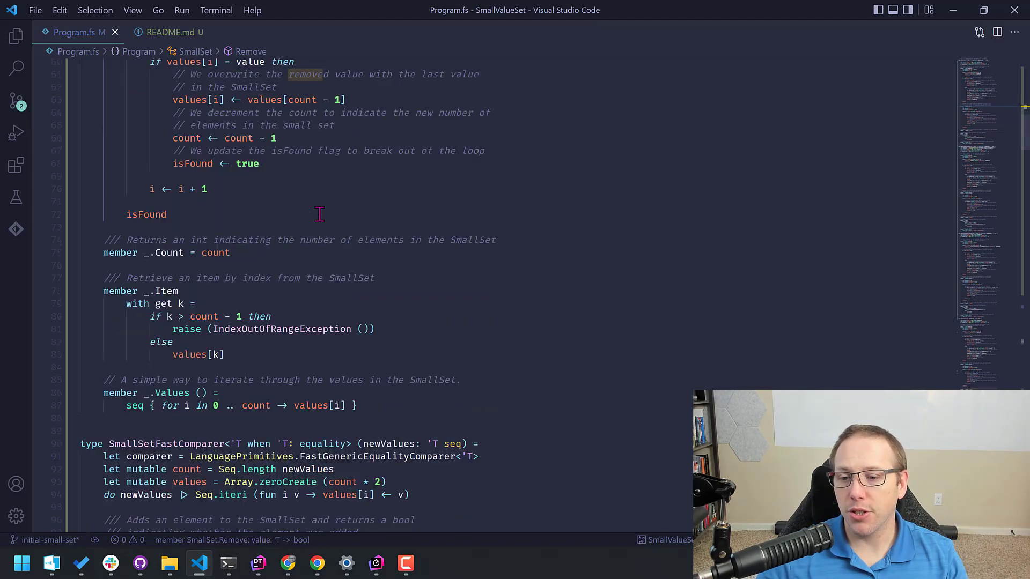
scroll("down", 3)
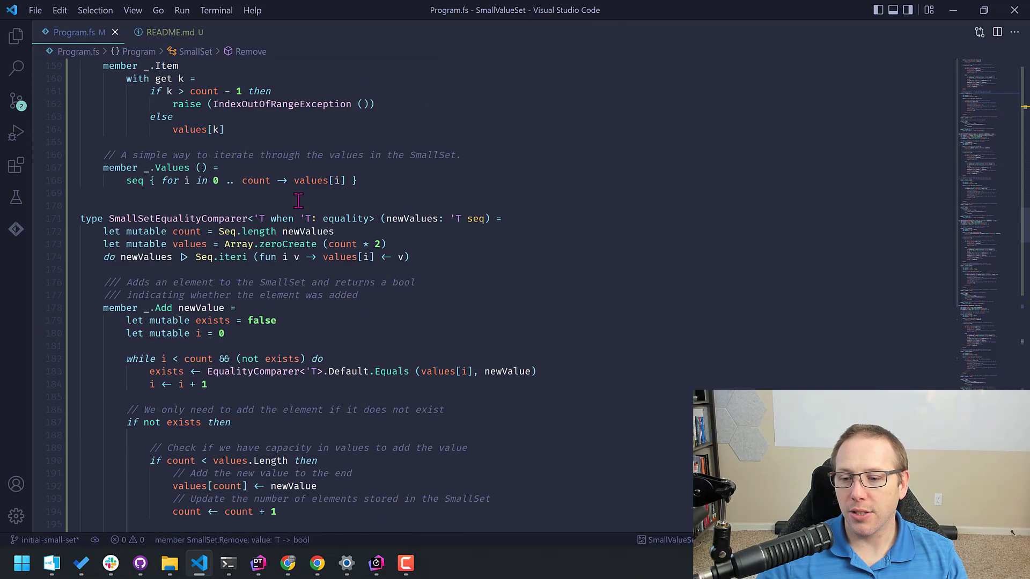
scroll("down", 3)
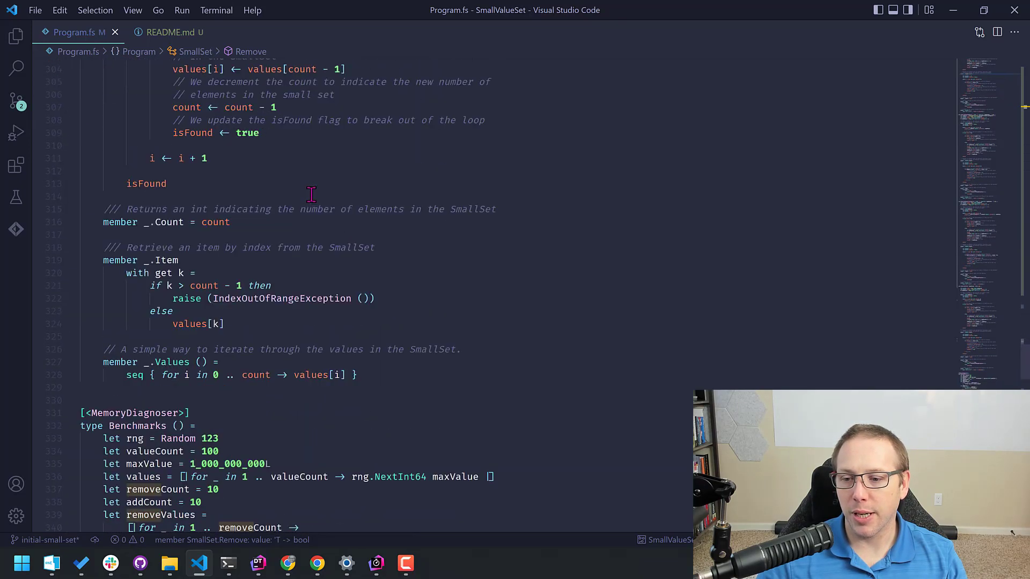
scroll("down", 3)
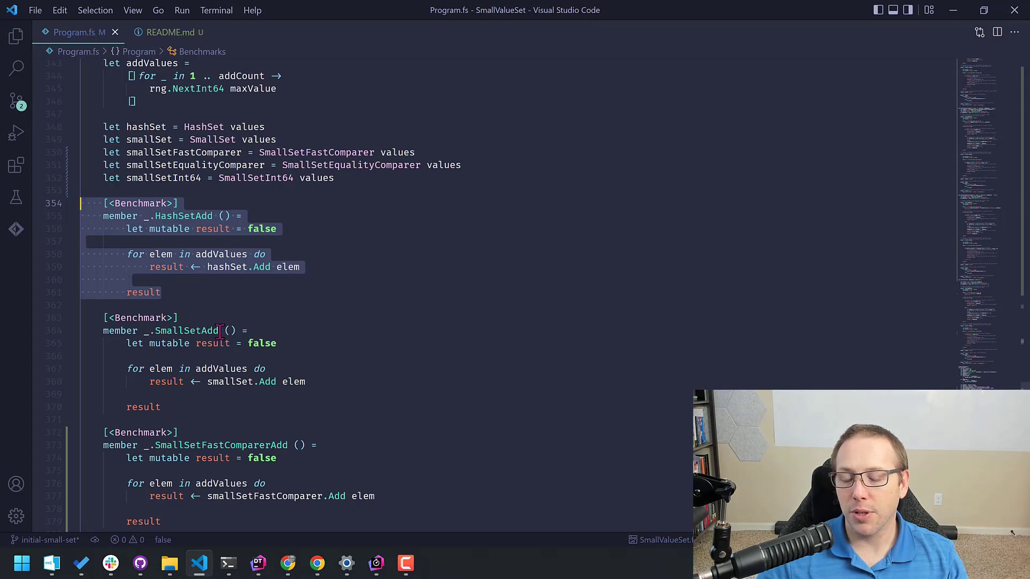
left_click(213, 368)
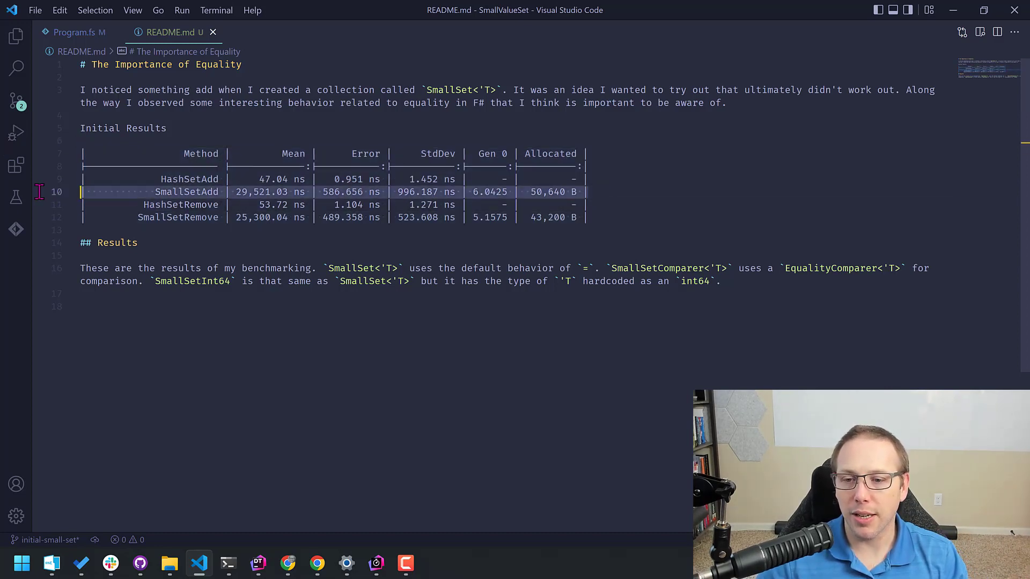
mouse_move(435, 281)
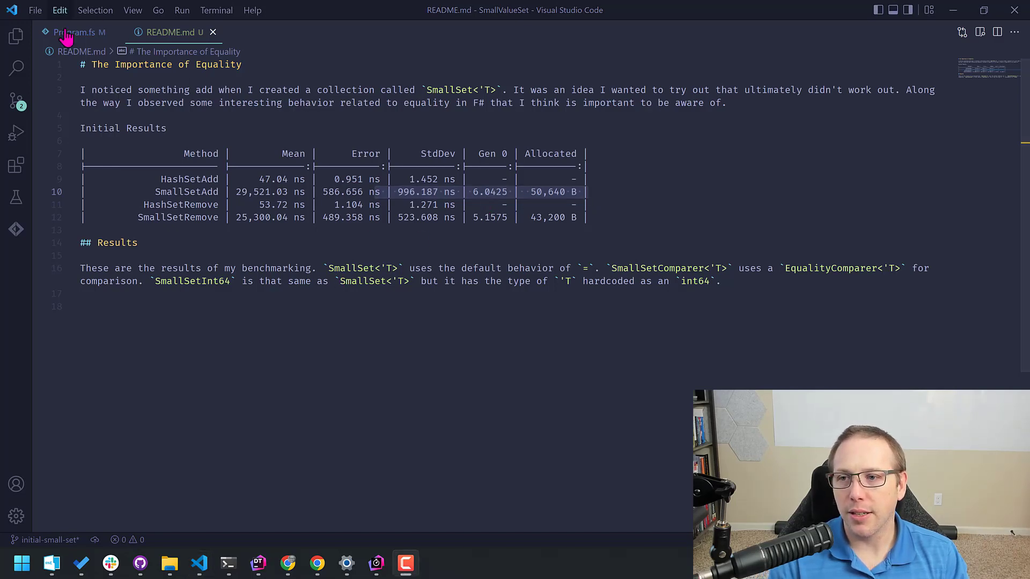
left_click(72, 32)
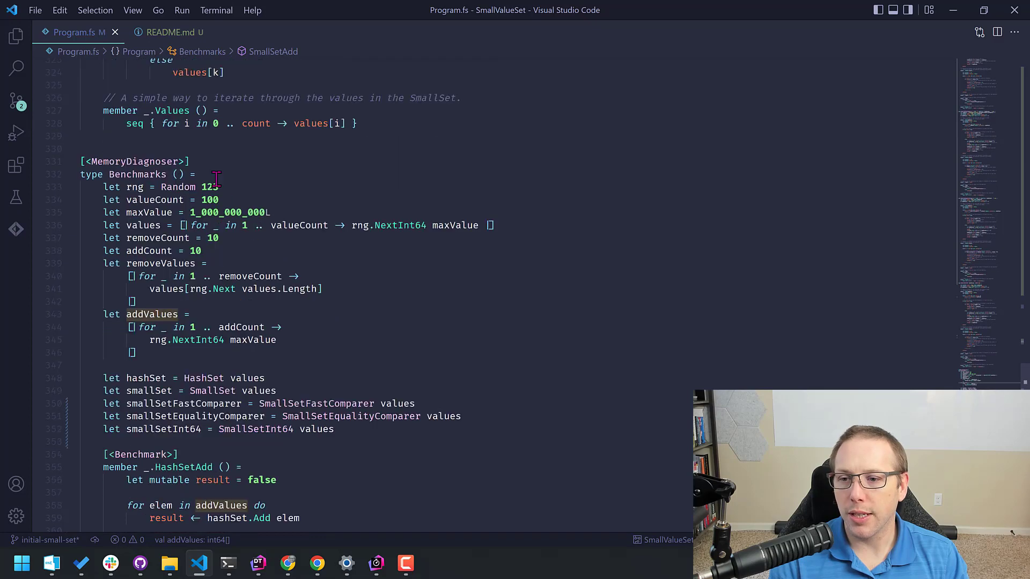
left_click(131, 174)
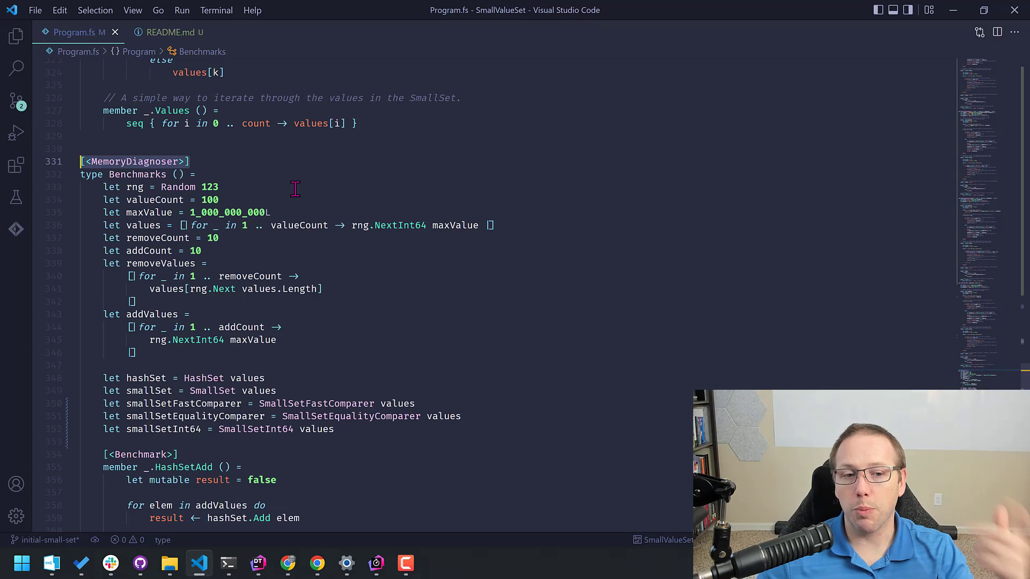
mouse_move(160, 56)
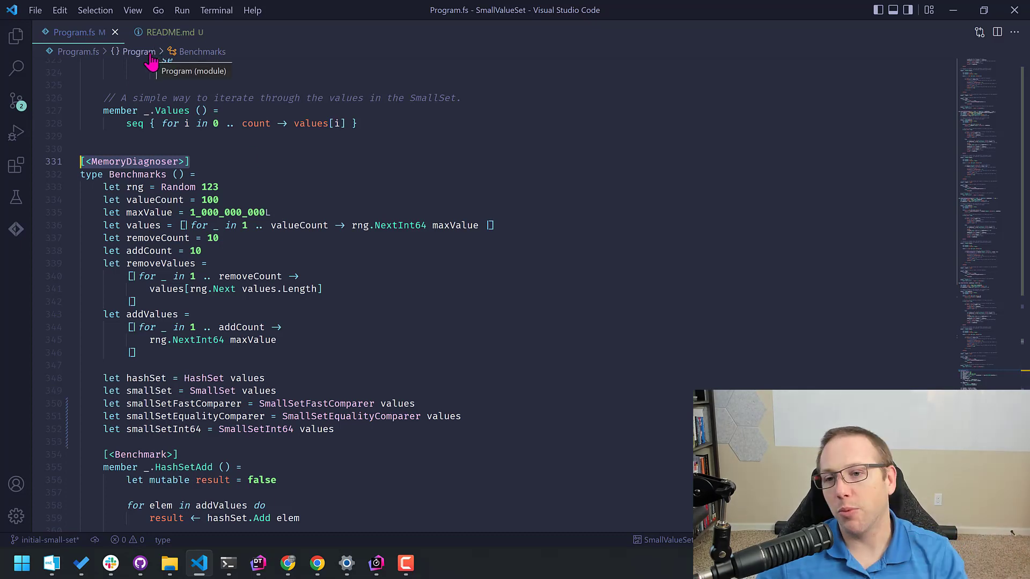
left_click(170, 31)
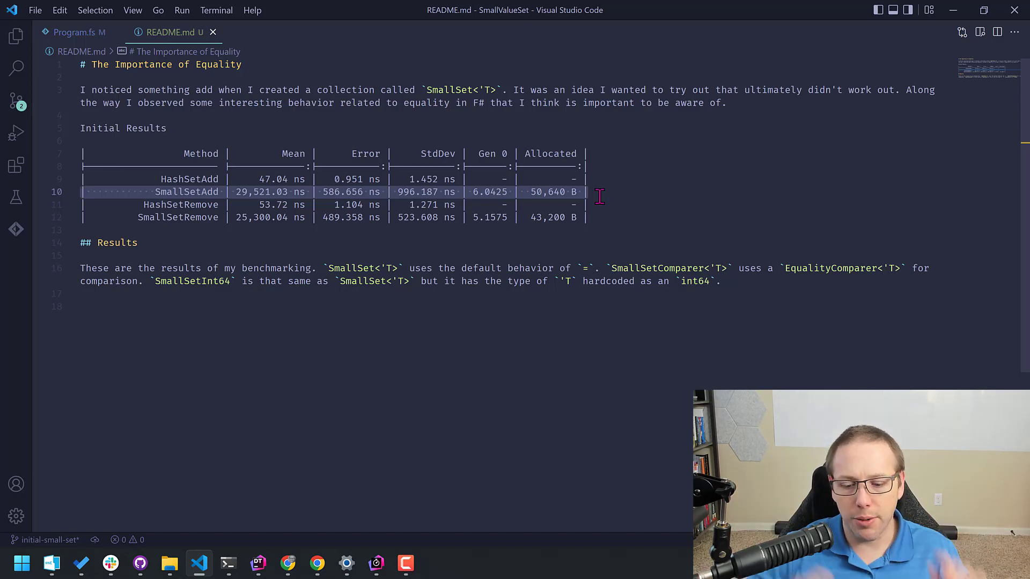
In dotTrace, expand SmallSetAdd > Add and select GenericEqualityObj to view its decompiled source
left_click(375, 563)
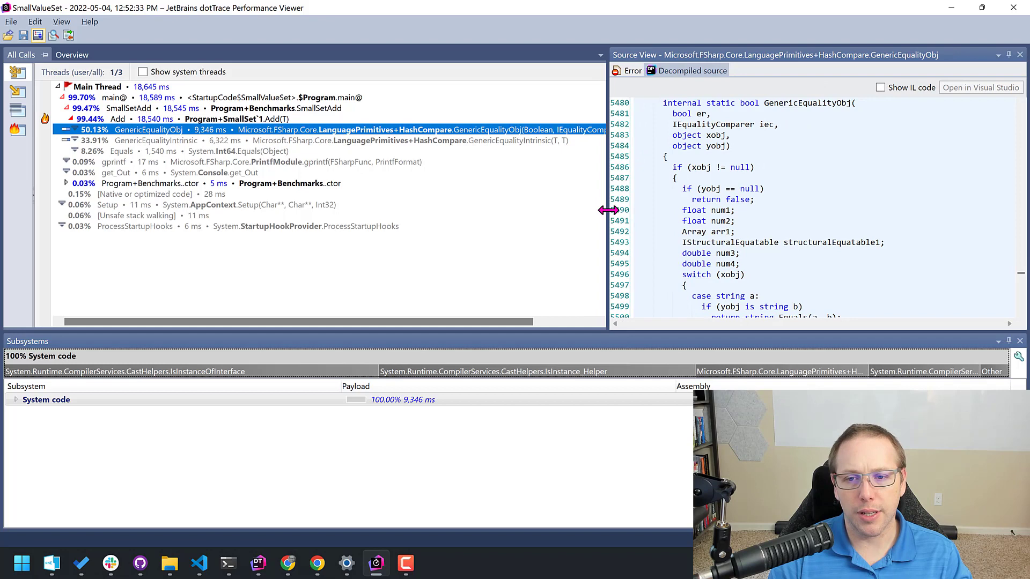
mouse_move(220, 159)
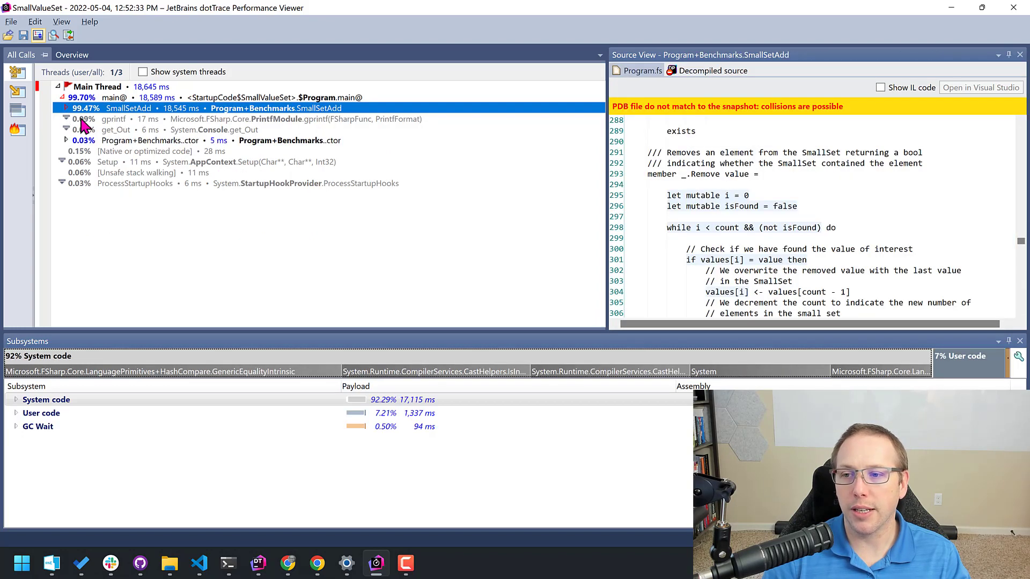
left_click(66, 107)
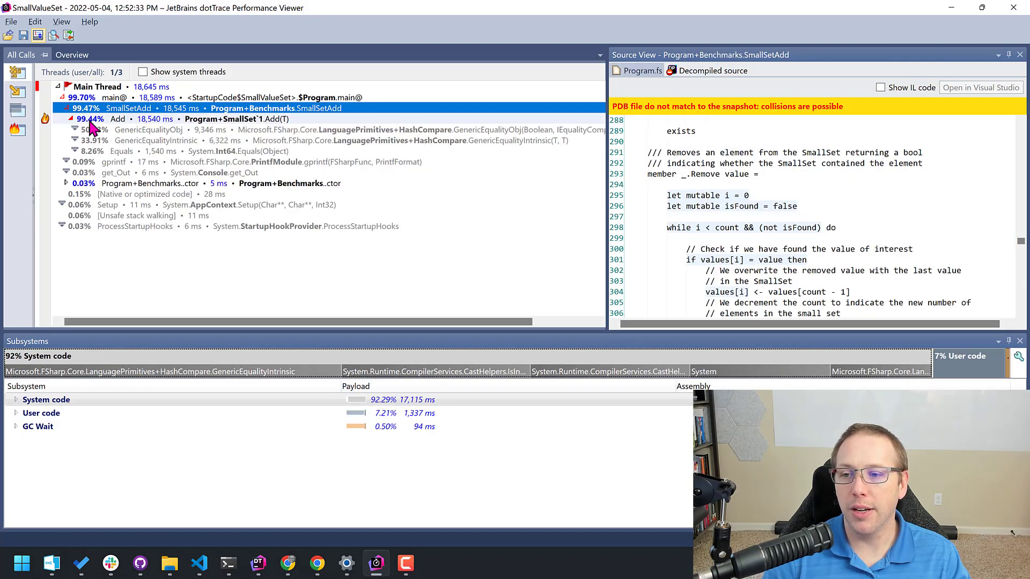
left_click(148, 130)
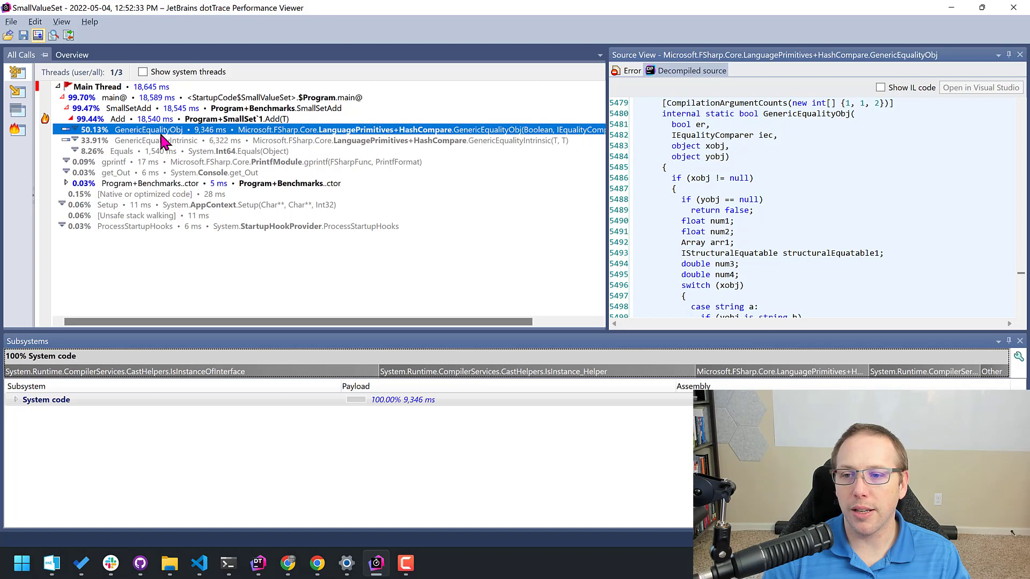
mouse_move(144, 152)
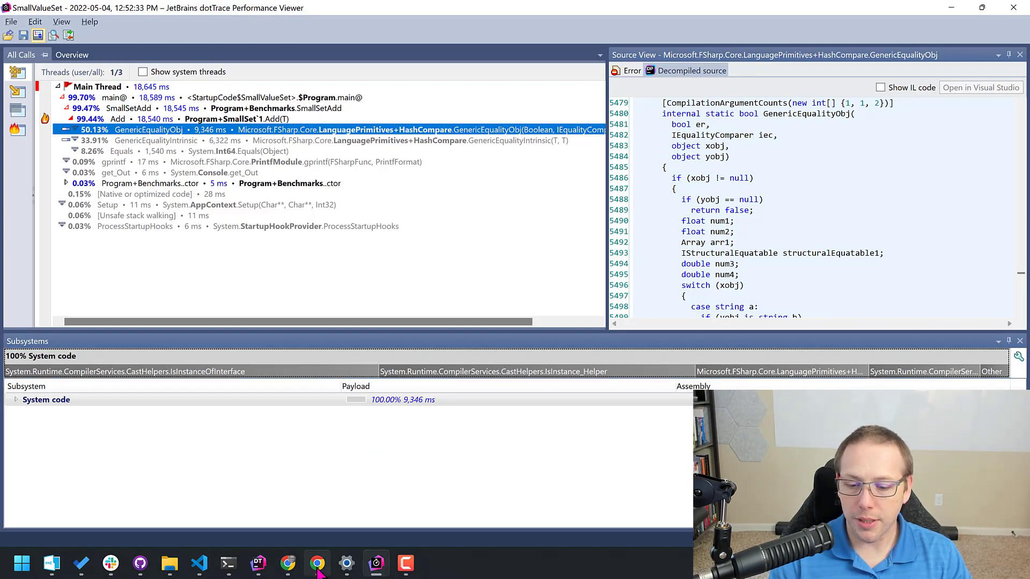
In SharpLab's IL output, pick out the GenericEqualityIntrinsic call made by SmallSet Add
left_click(317, 563)
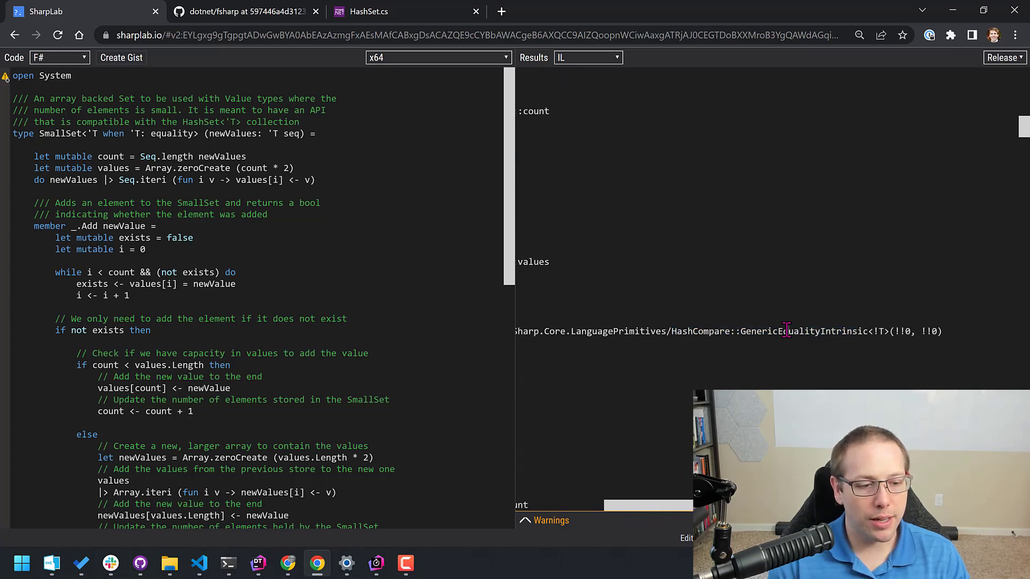
double_click(803, 331)
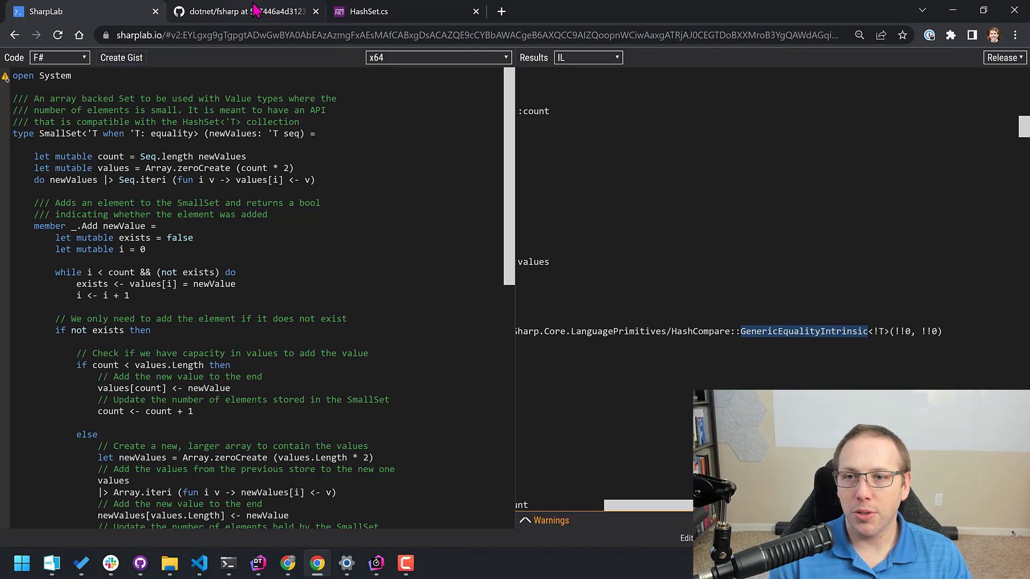
In the dotnet/fsharp repository, navigate the FSharp.Core sources to prim-types.fs
left_click(244, 11)
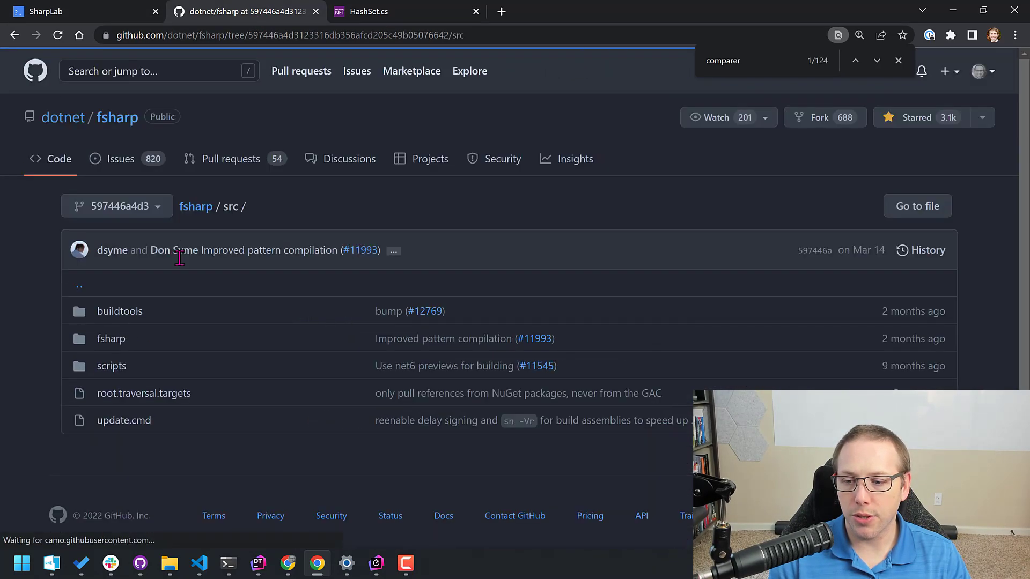
left_click(110, 338)
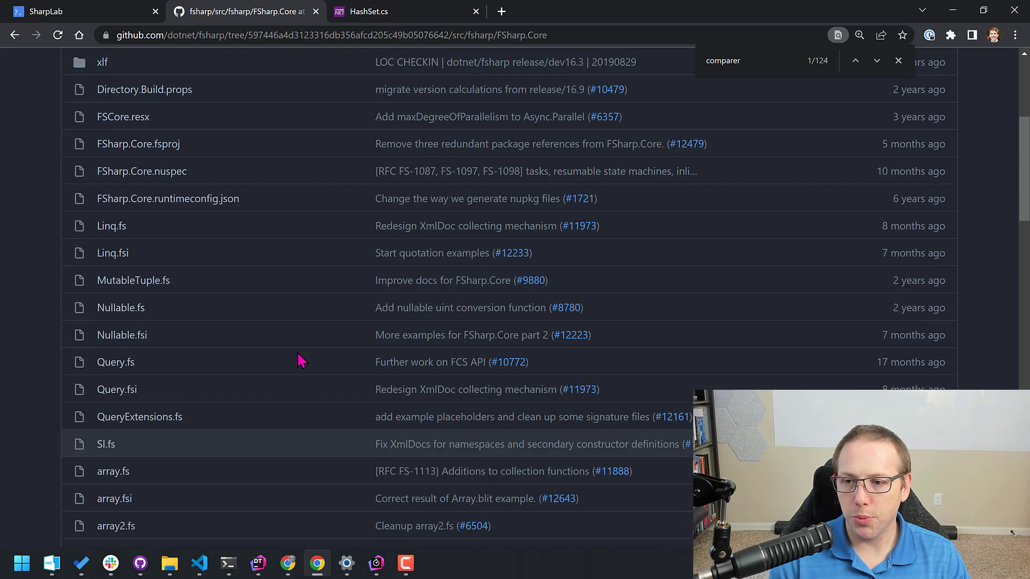
scroll("down", 3)
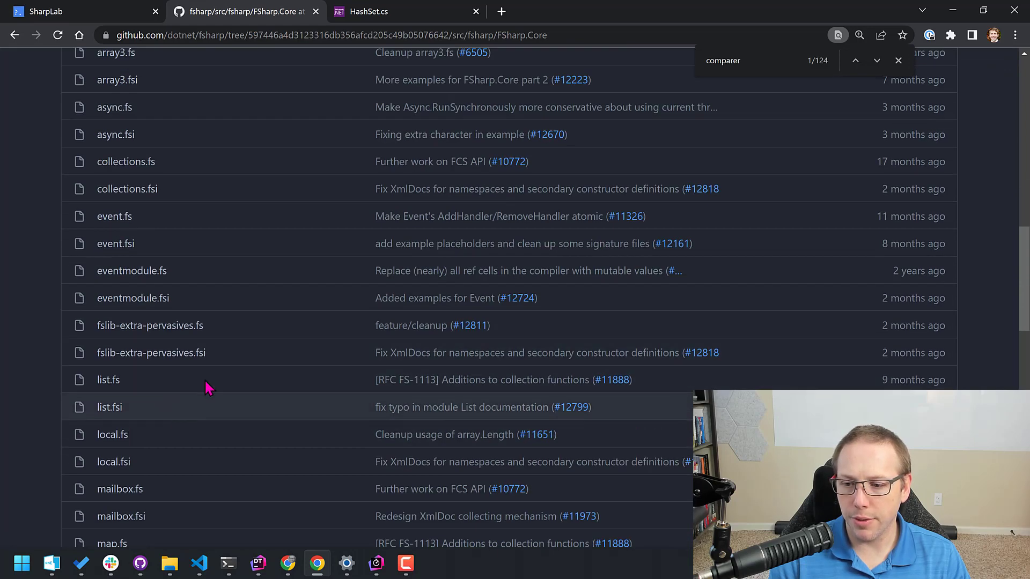
scroll("down", 3)
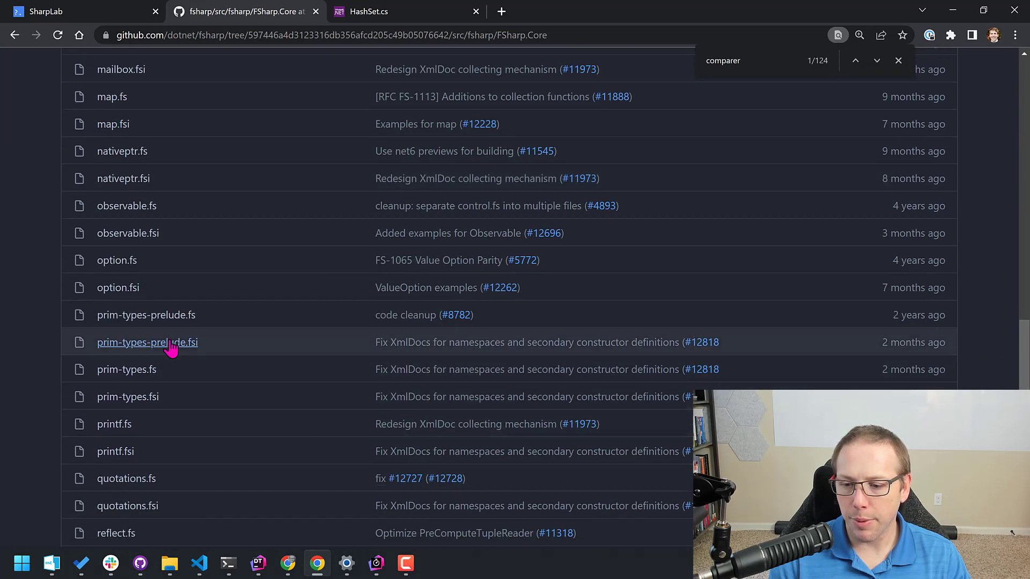
left_click(147, 342)
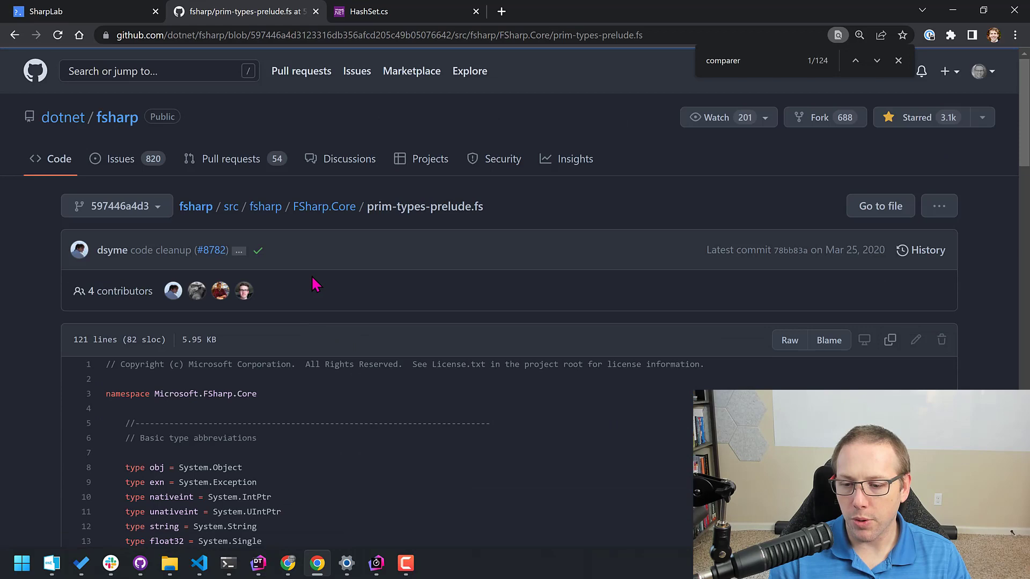
left_click(324, 206)
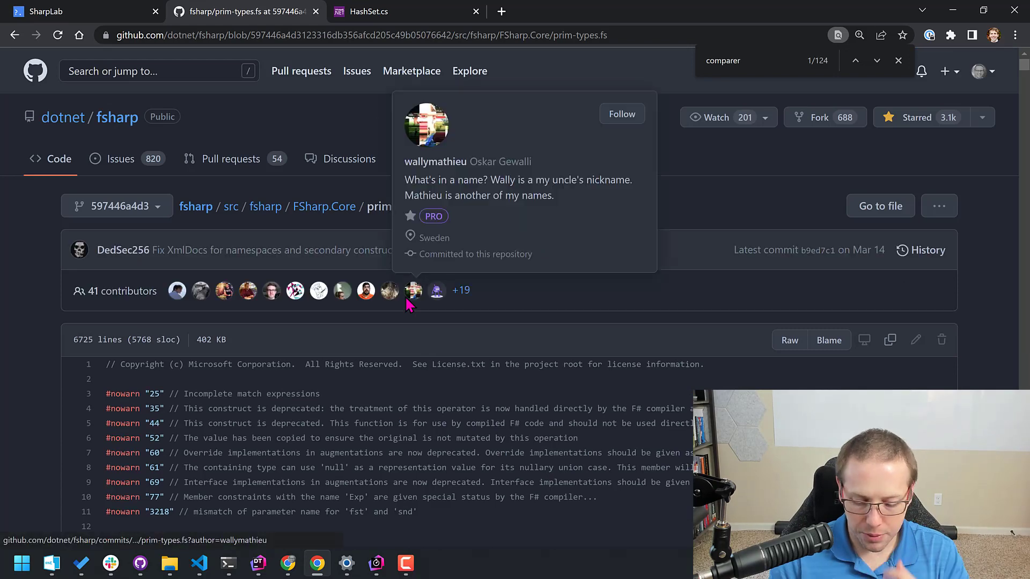
Search GenericEqualityIntrinsic, then GenericEqualityObj, reaching its let rec definition
type("GenericEqualityIntrinsic")
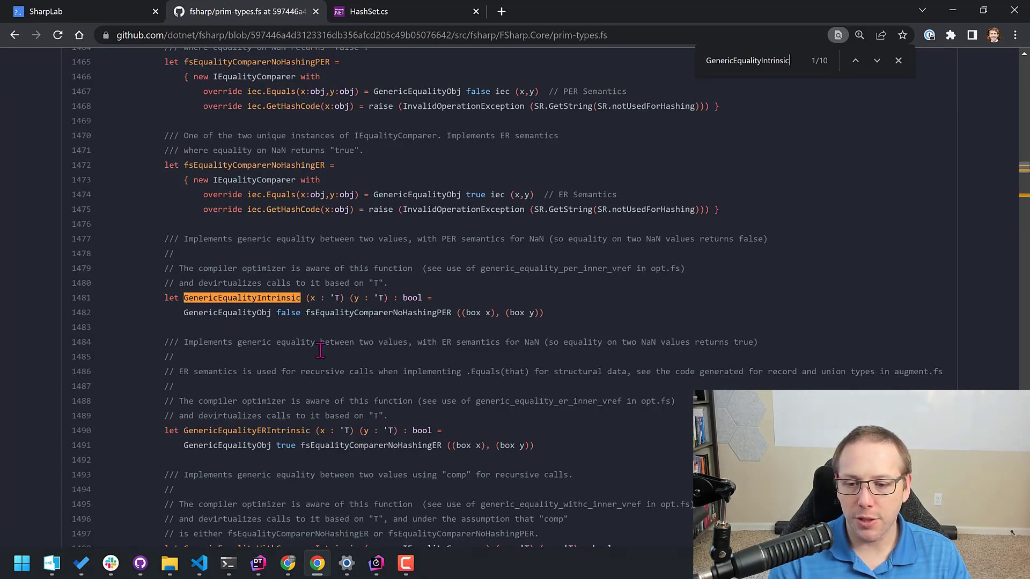
double_click(229, 312)
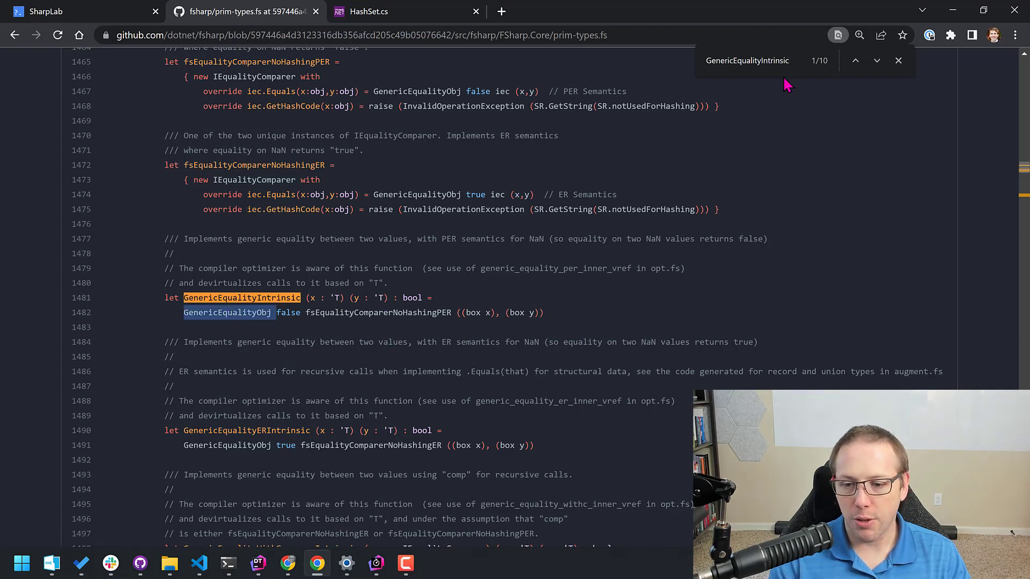
type("GenericEqualityObj")
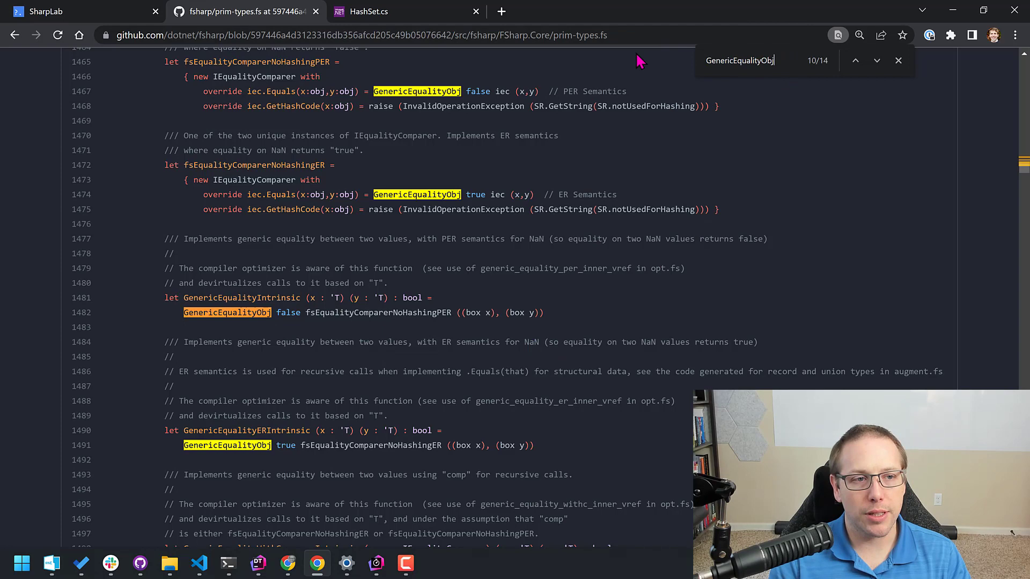
left_click(876, 60)
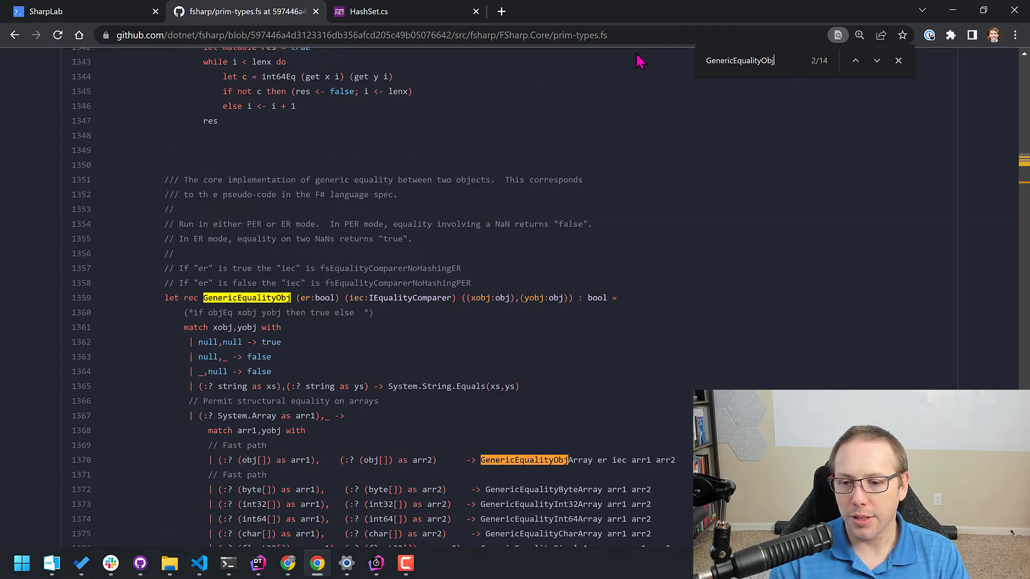
scroll("down", 3)
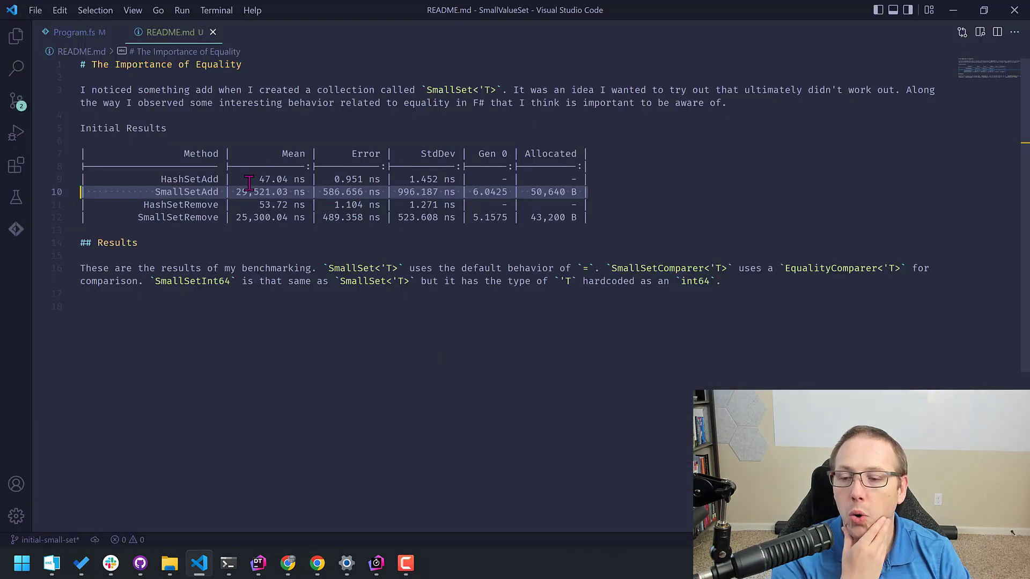
Return to Program.fs at SmallSet Add's values[i] = newValue equality check
left_click(77, 32)
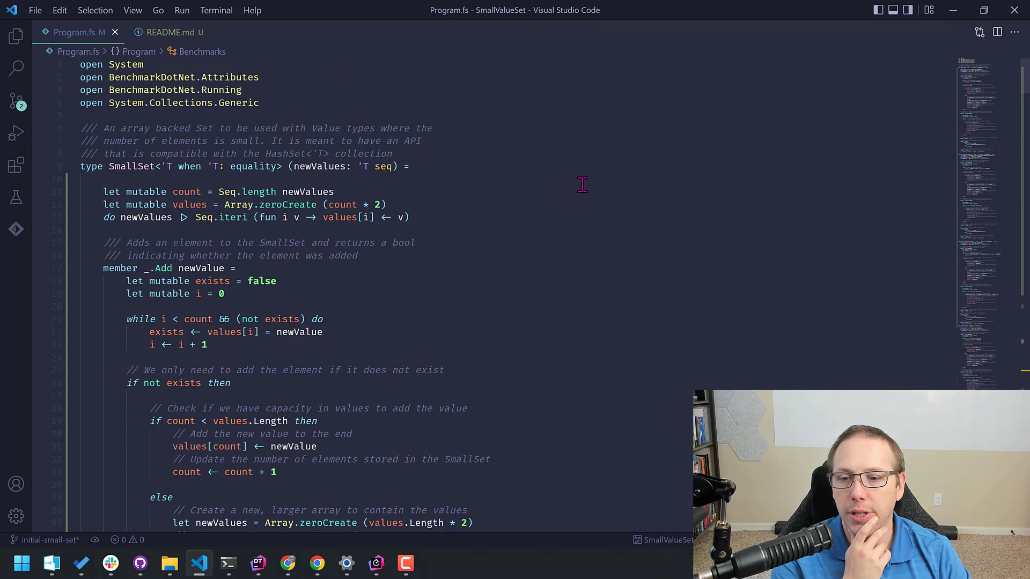
scroll("down", 3)
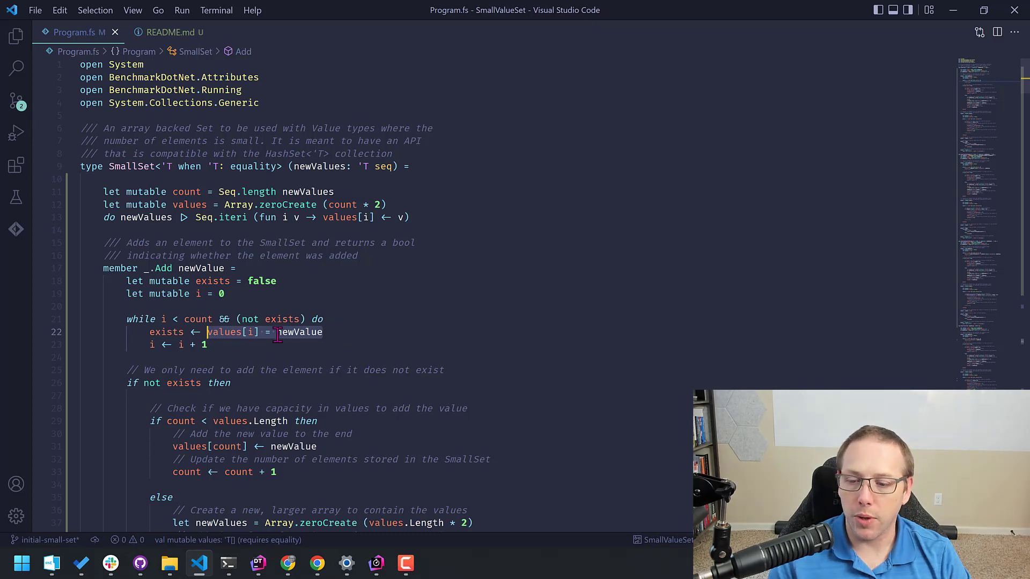
mouse_move(300, 331)
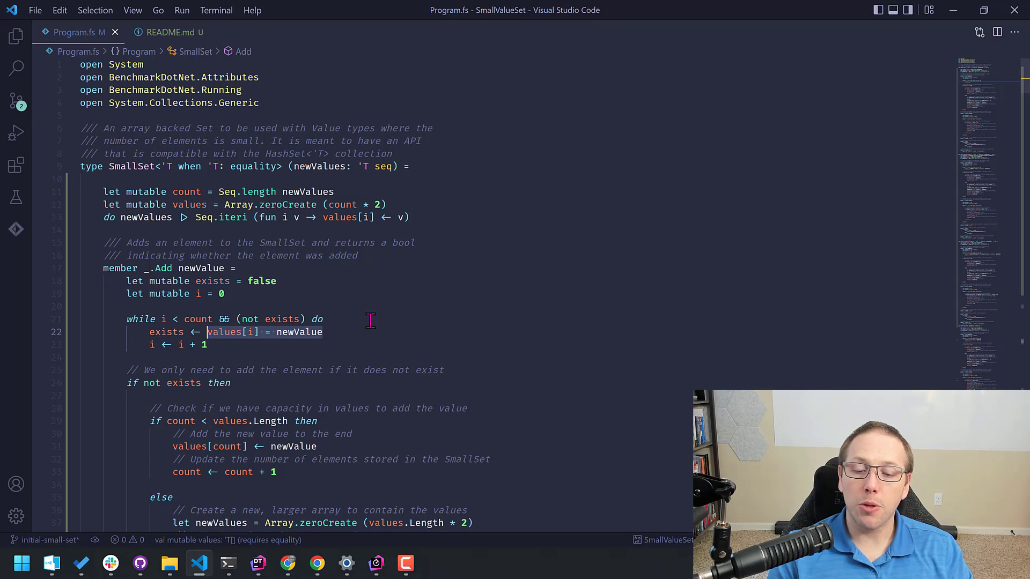
mouse_move(364, 322)
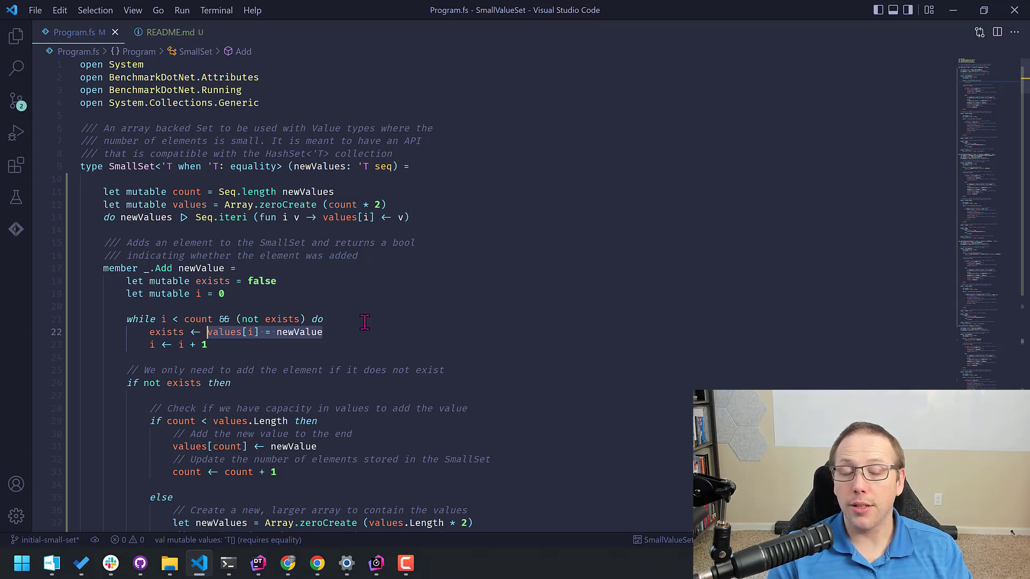
mouse_move(349, 322)
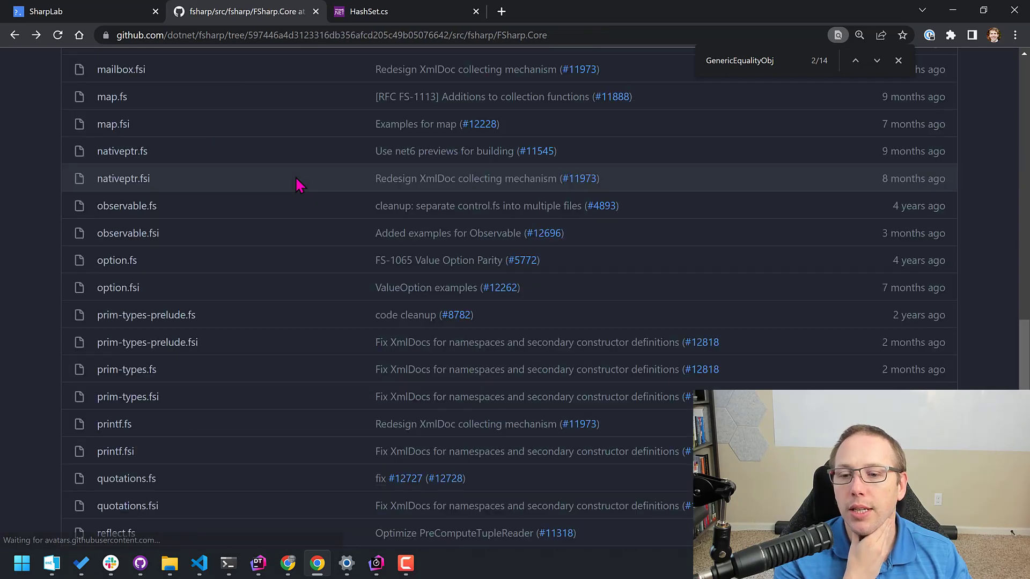
From the FSharp.Core listing, open map.fs showing the MapTree type definitions
scroll("down", 3)
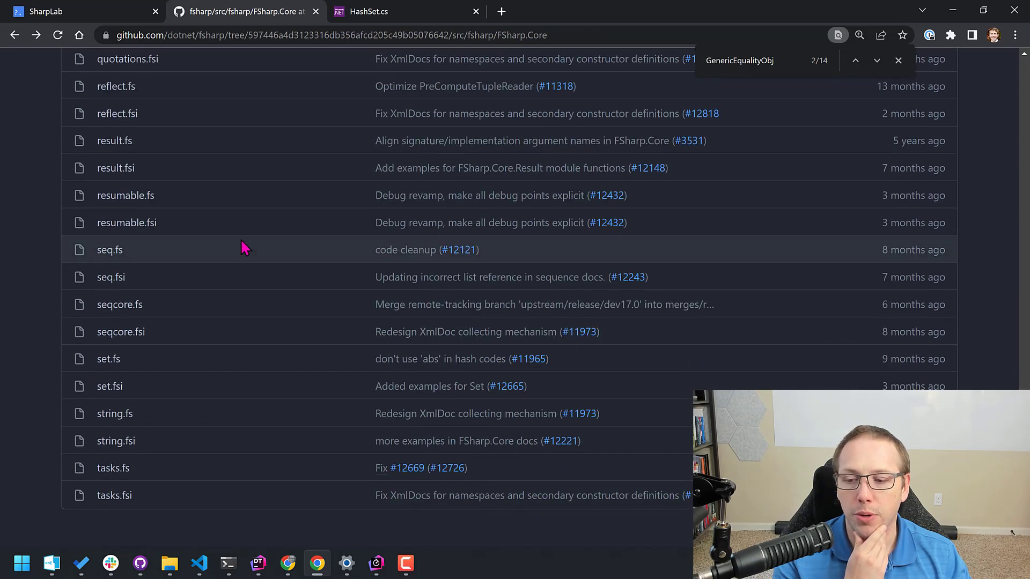
scroll("down", 3)
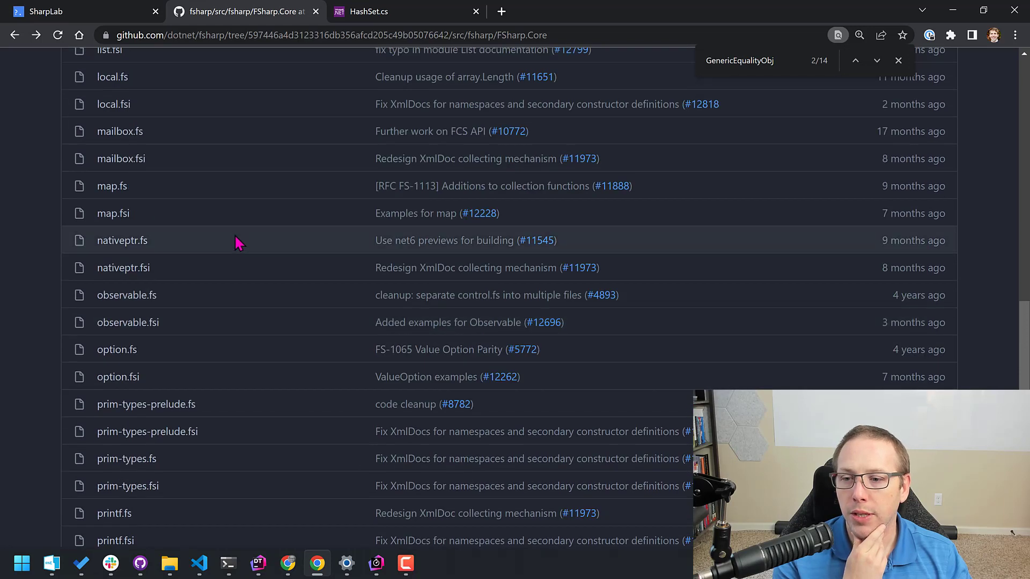
left_click(112, 185)
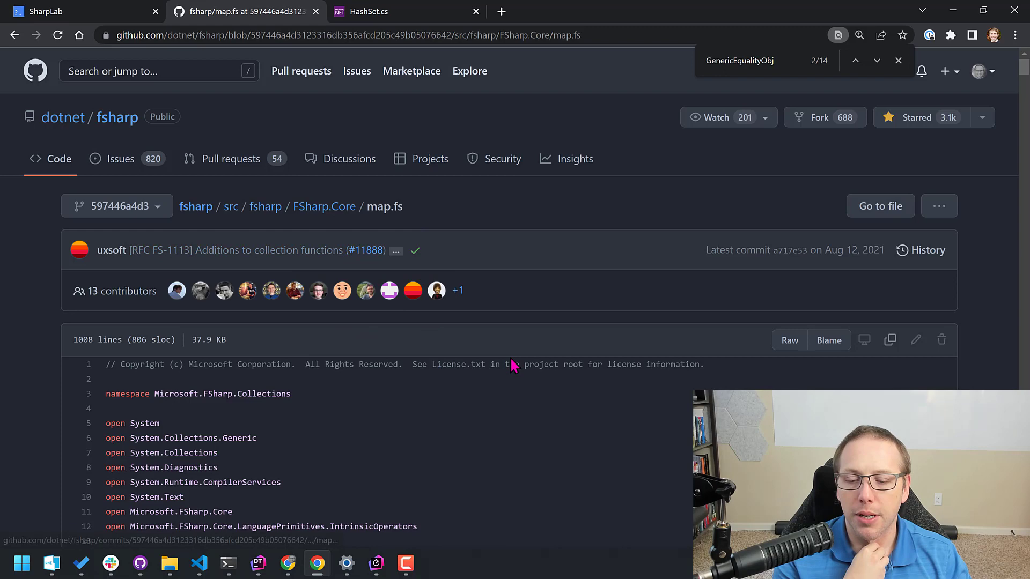
scroll("down", 3)
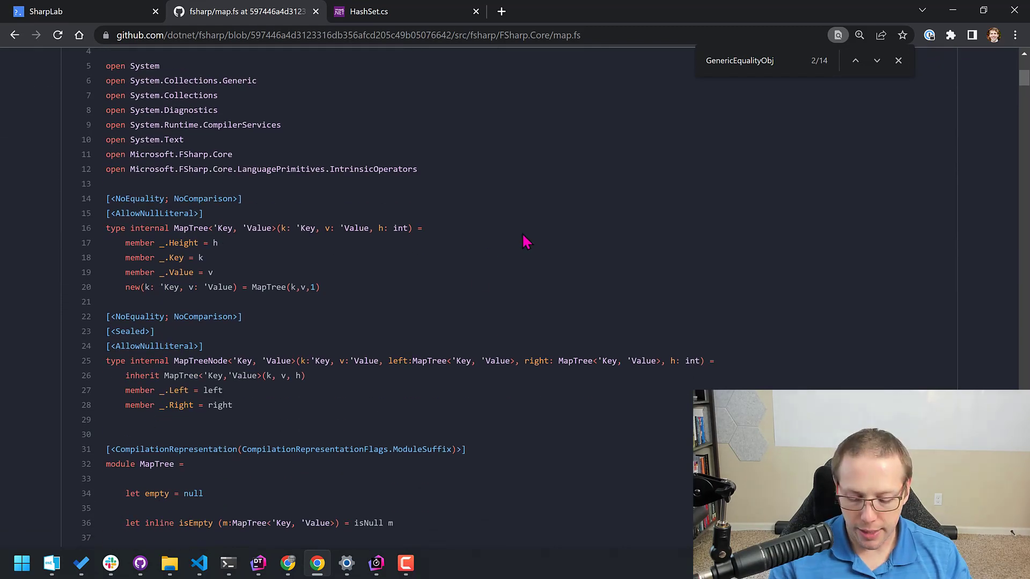
Search map.fs for "compare" and step through the add function's comparer uses
type("compare")
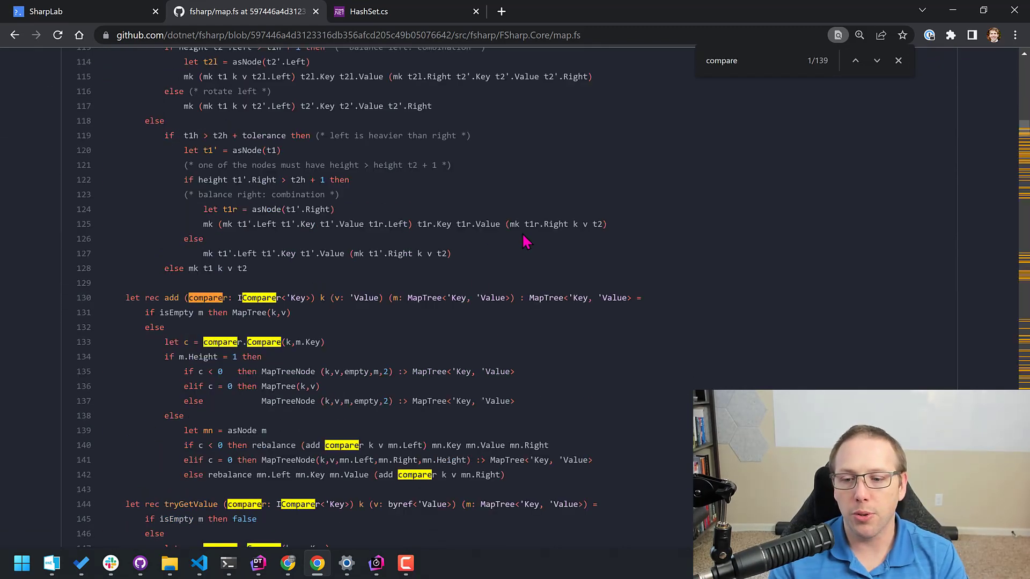
left_click(898, 60)
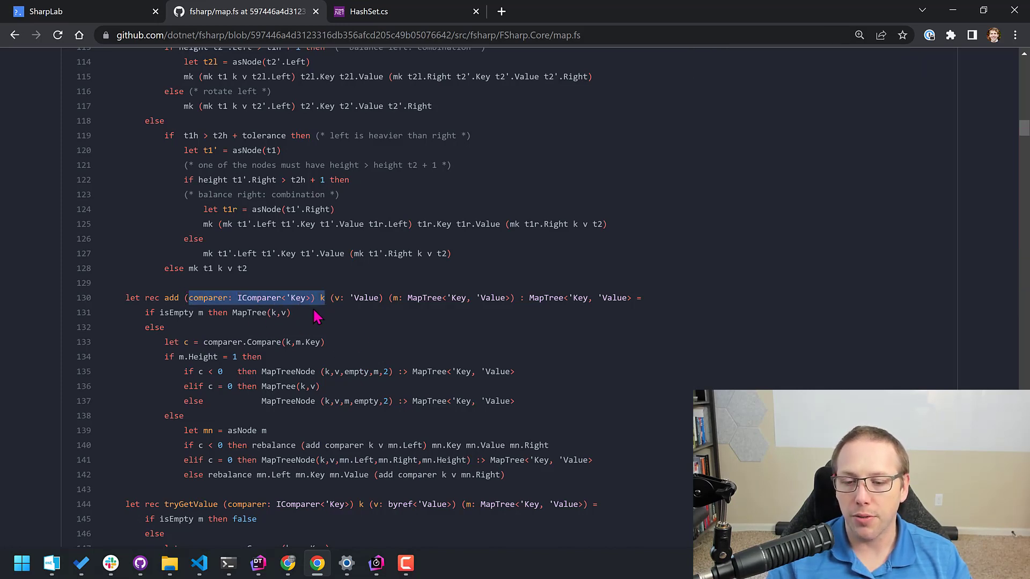
mouse_move(387, 342)
type("compare")
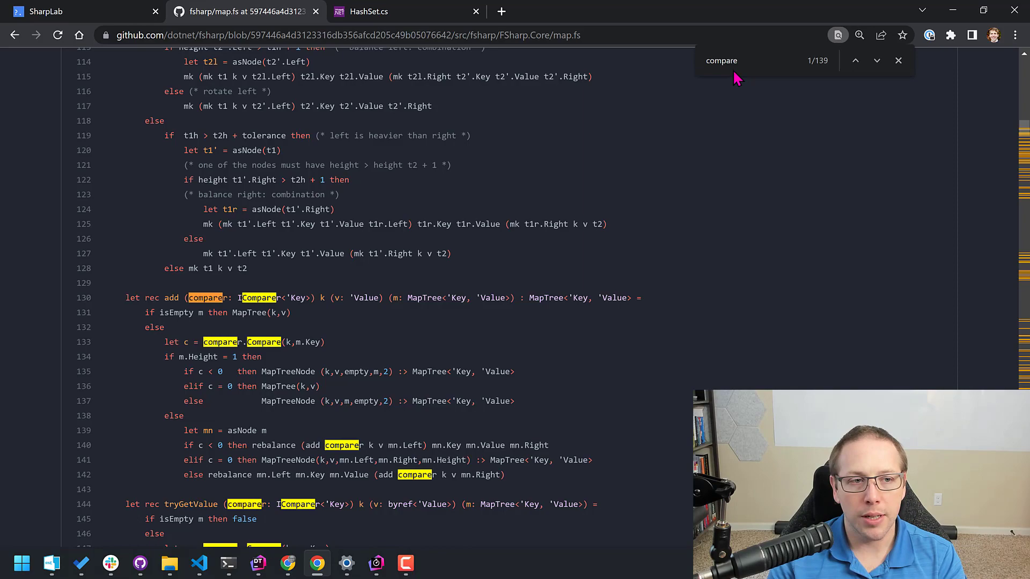
left_click(876, 60)
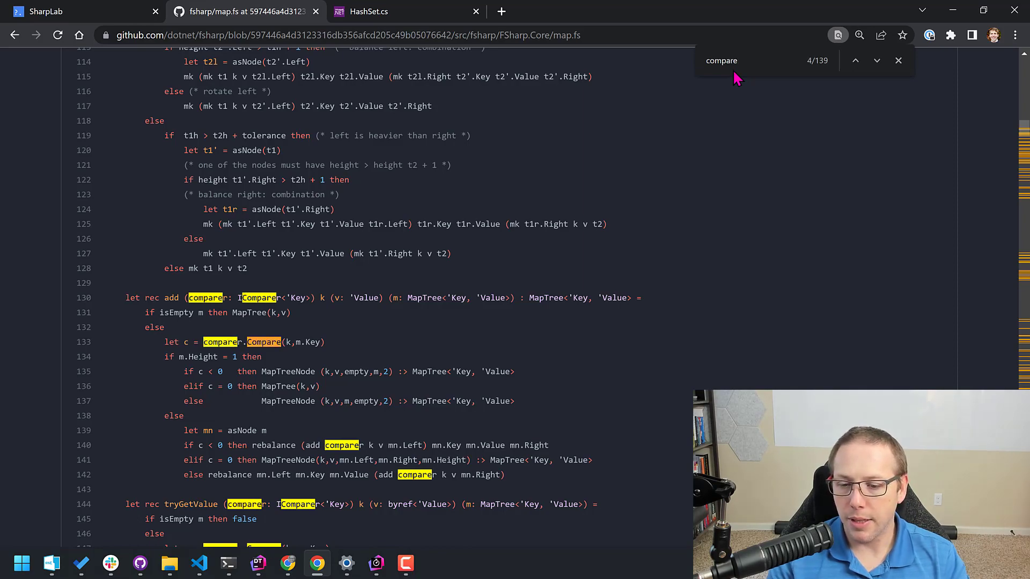
Reach static let empty's LanguagePrimitives.FastGenericComparer line, then return to VS Code's SmallSetFastComparer
scroll("down", 3)
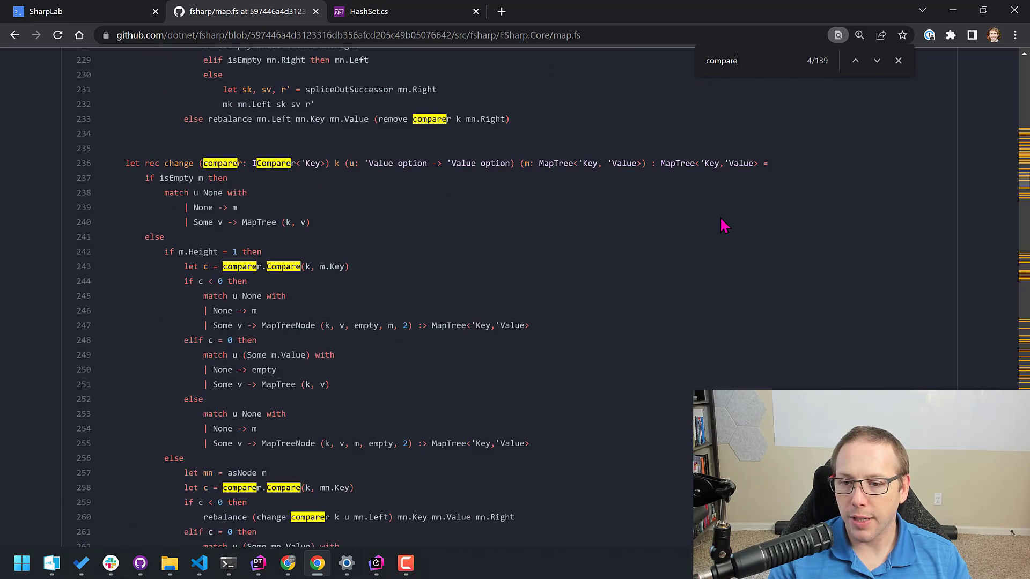
scroll("down", 3)
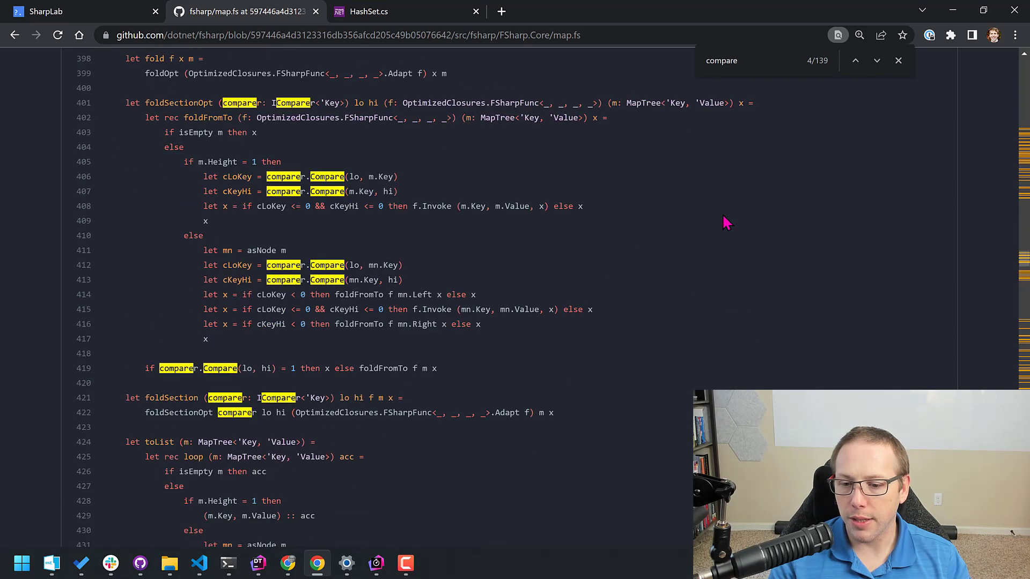
scroll("down", 3)
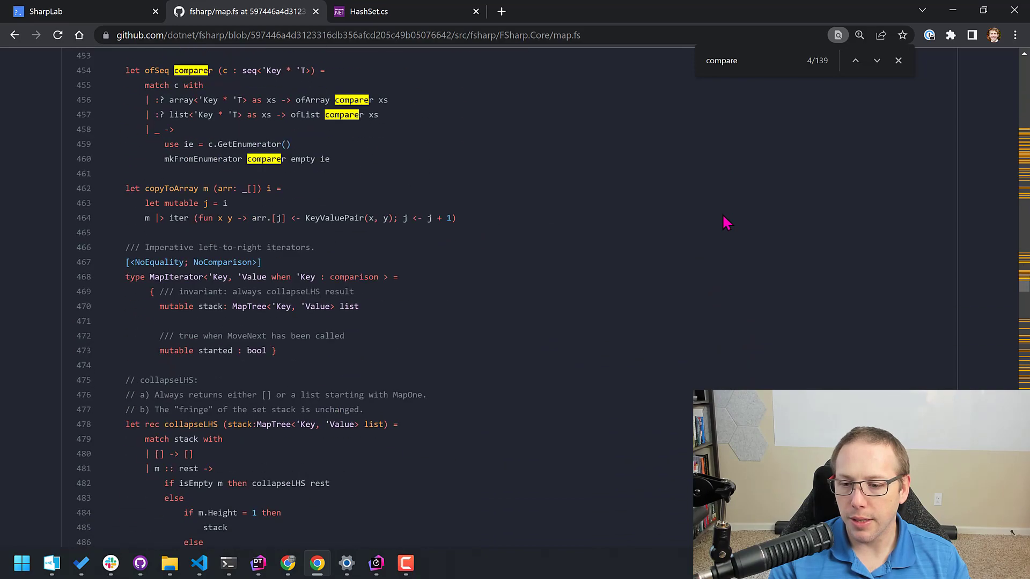
scroll("down", 3)
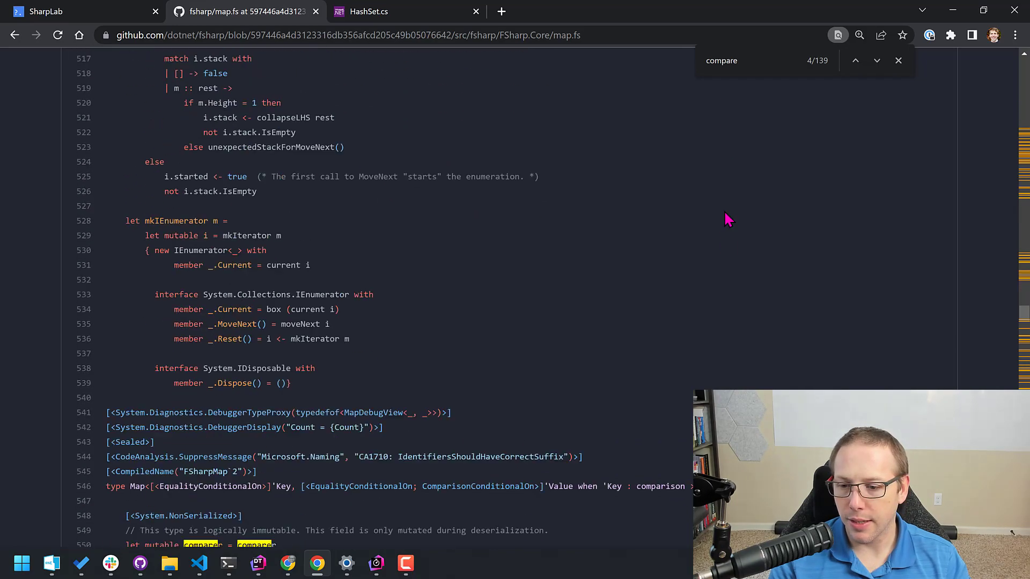
scroll("down", 3)
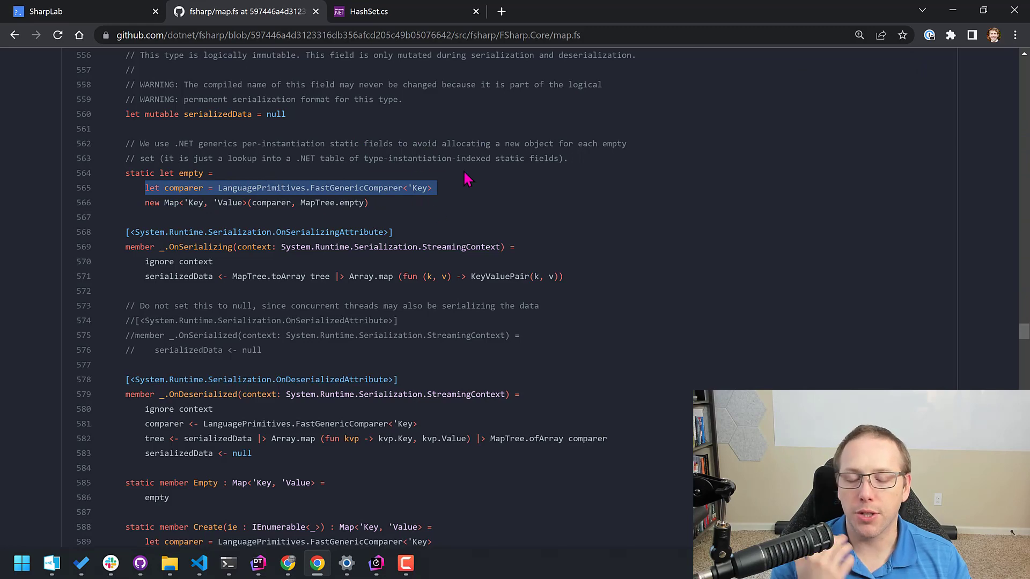
mouse_move(426, 226)
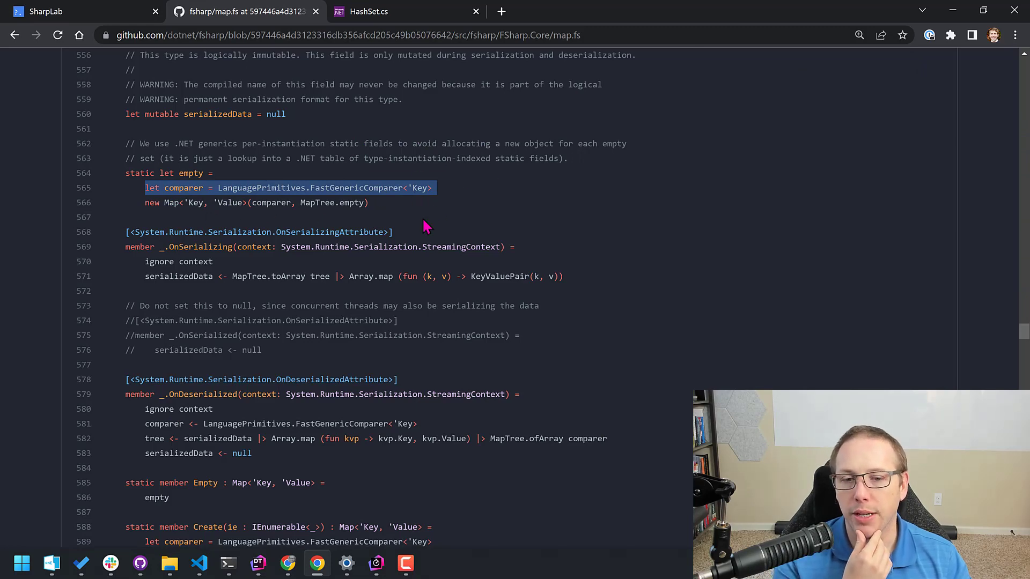
mouse_move(428, 206)
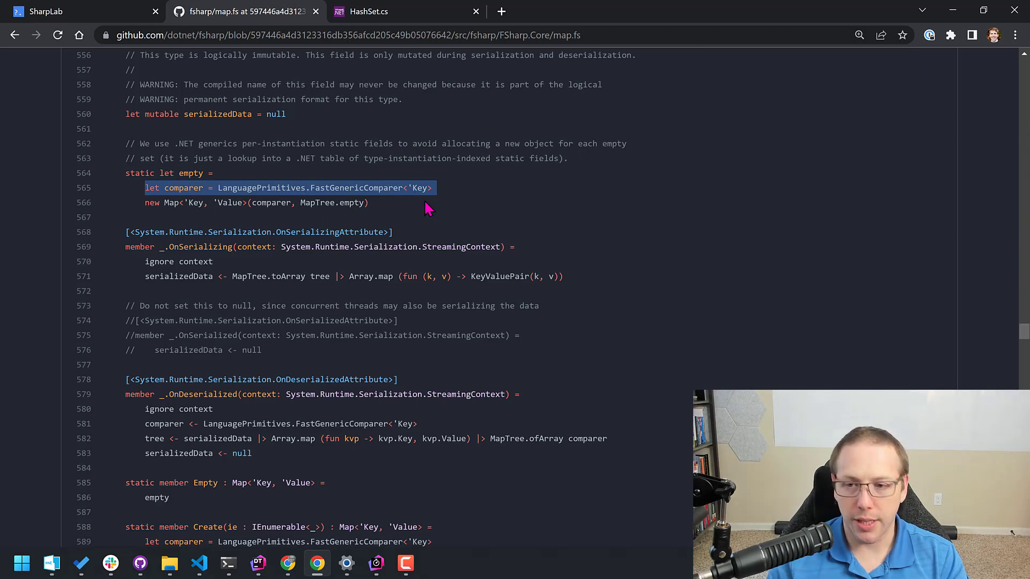
scroll("down", 3)
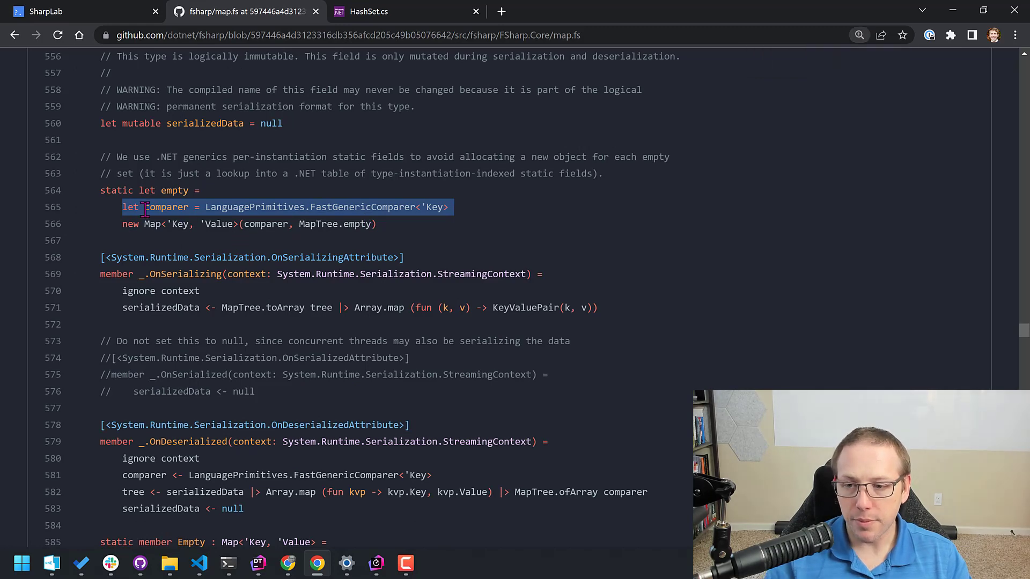
mouse_move(300, 207)
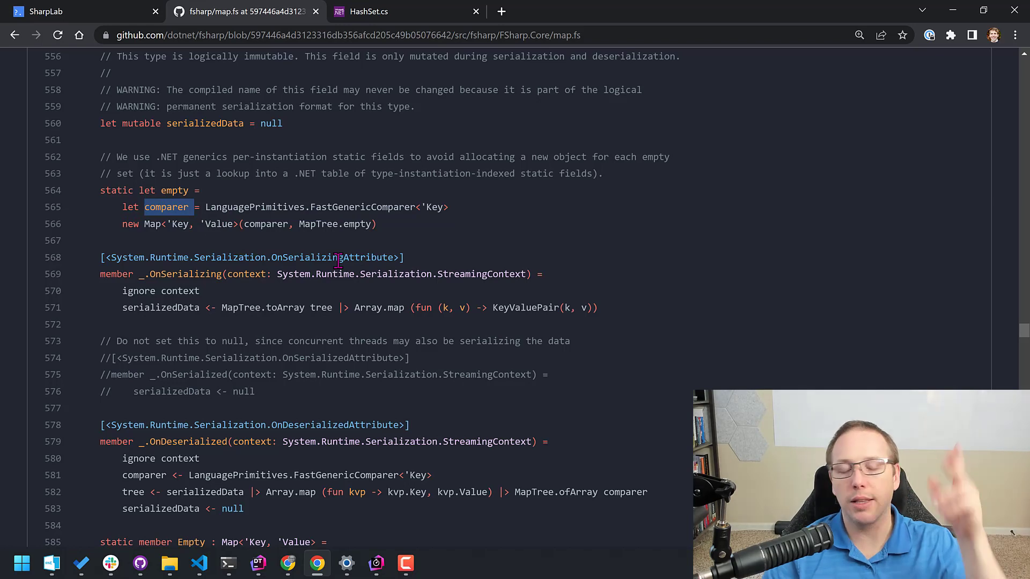
mouse_move(364, 248)
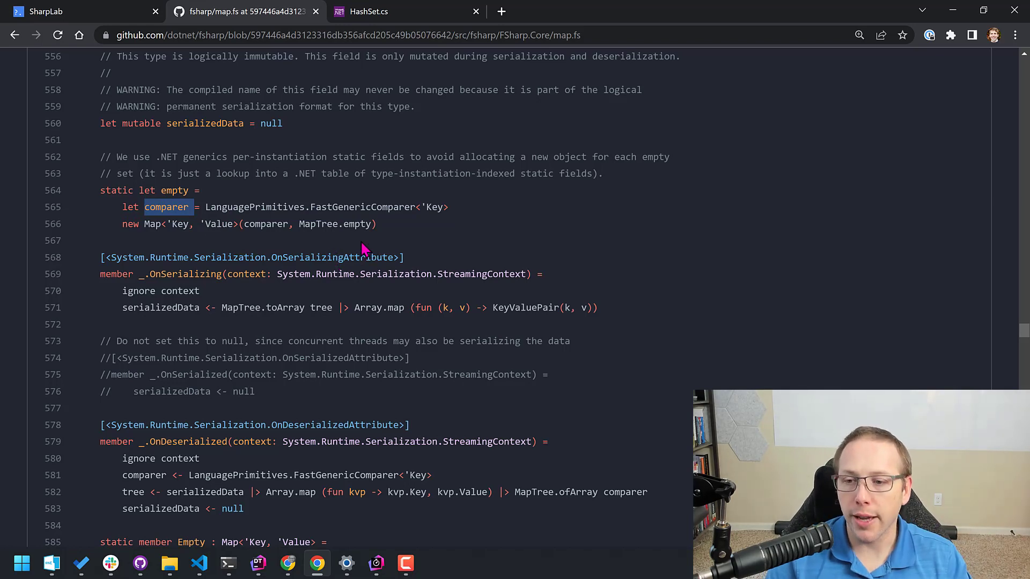
mouse_move(341, 207)
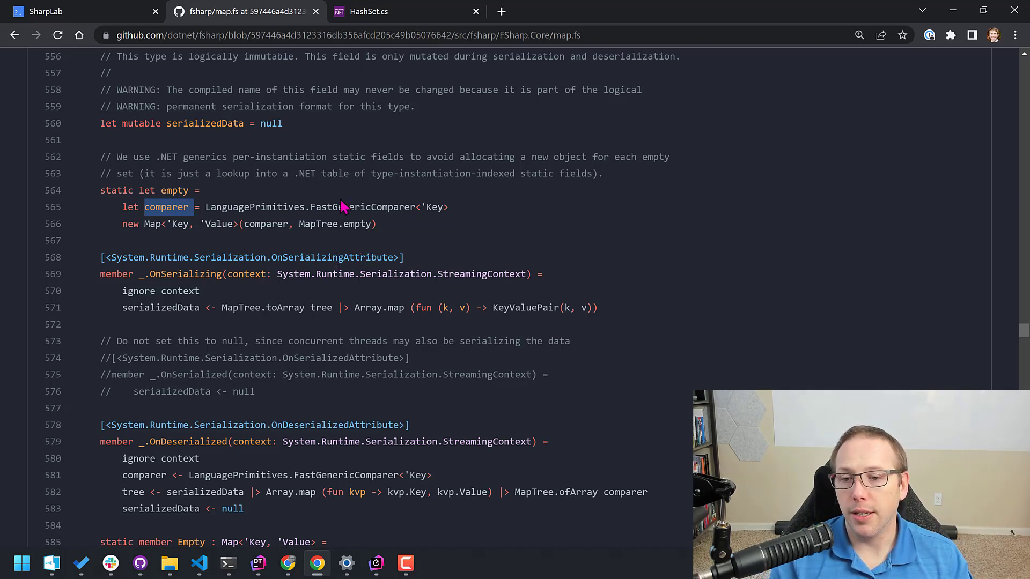
left_click(199, 563)
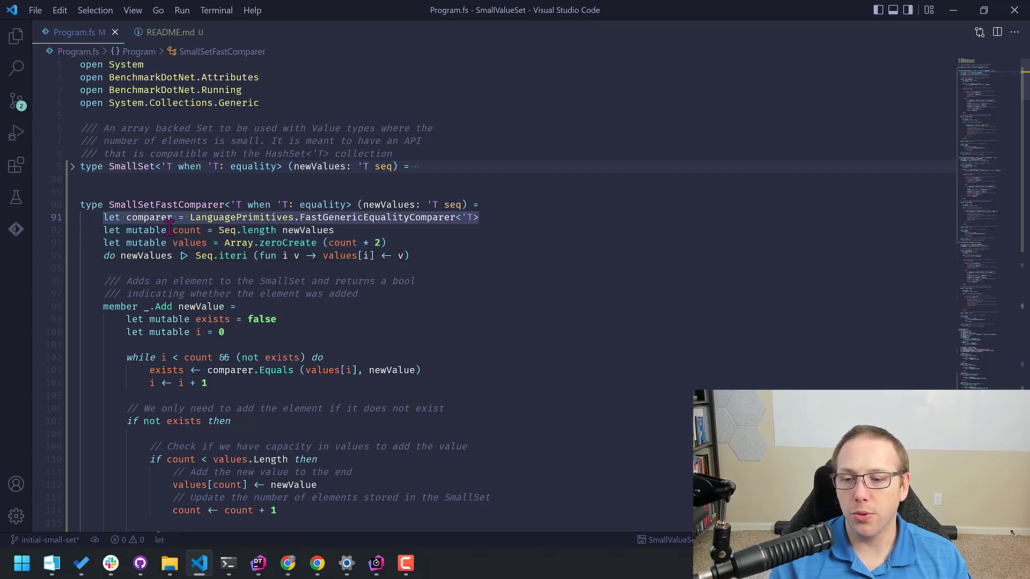
mouse_move(294, 274)
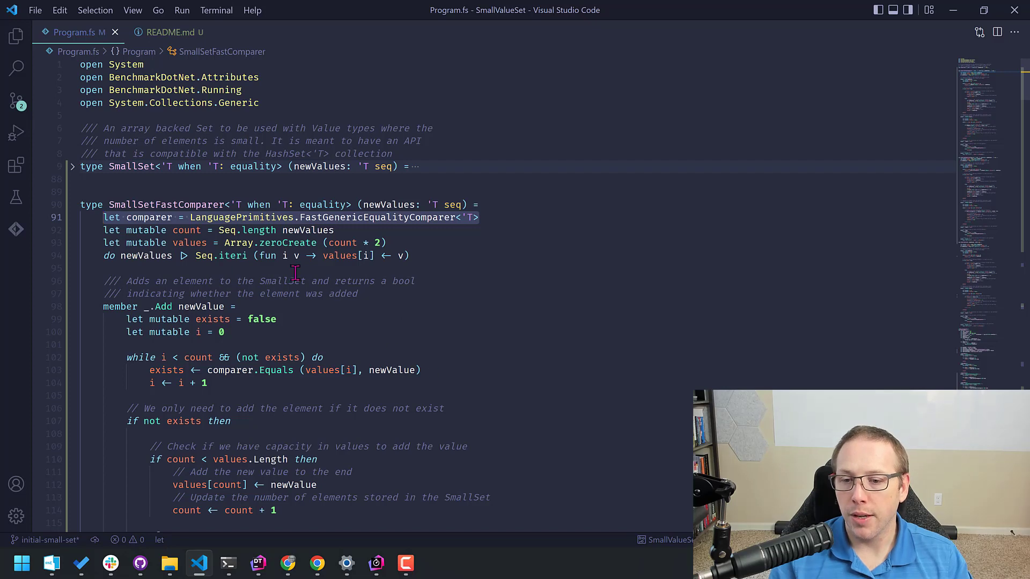
scroll("down", 3)
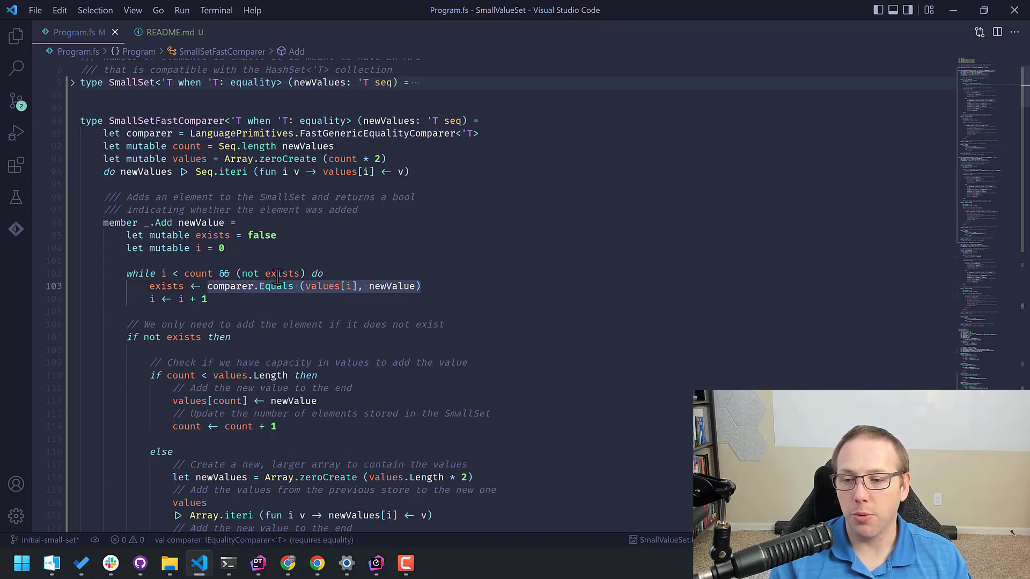
scroll("down", 3)
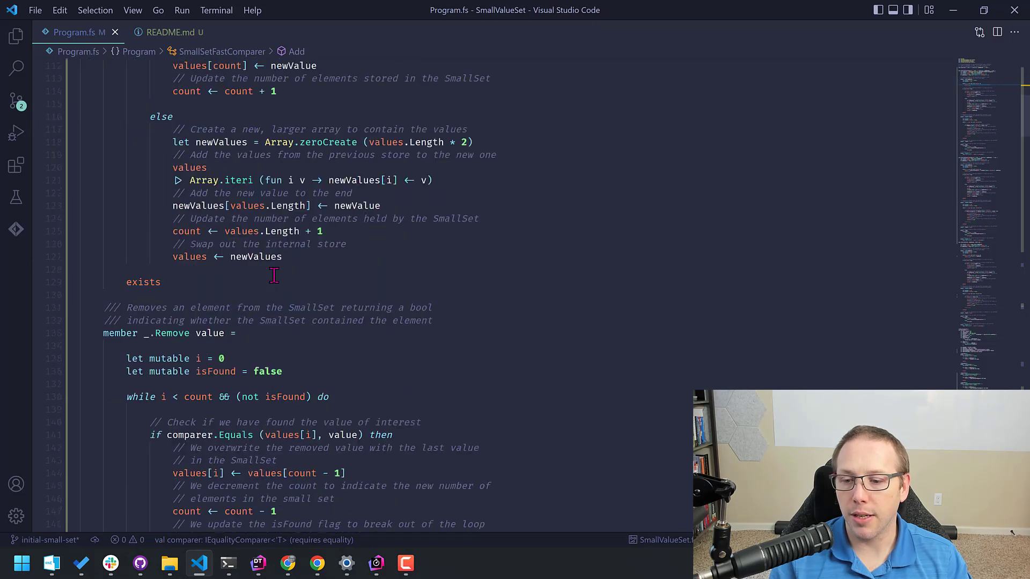
scroll("down", 3)
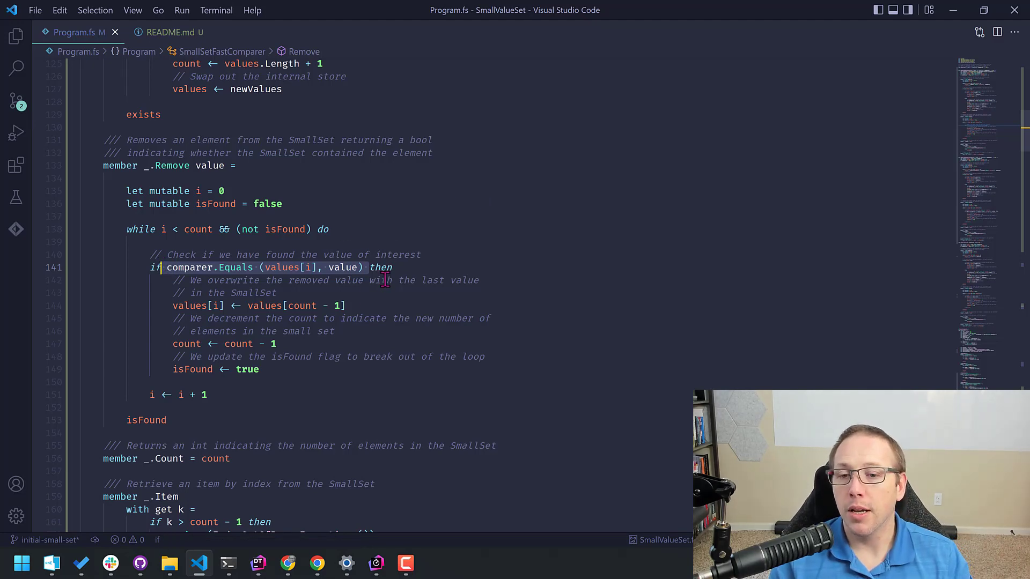
left_click(316, 563)
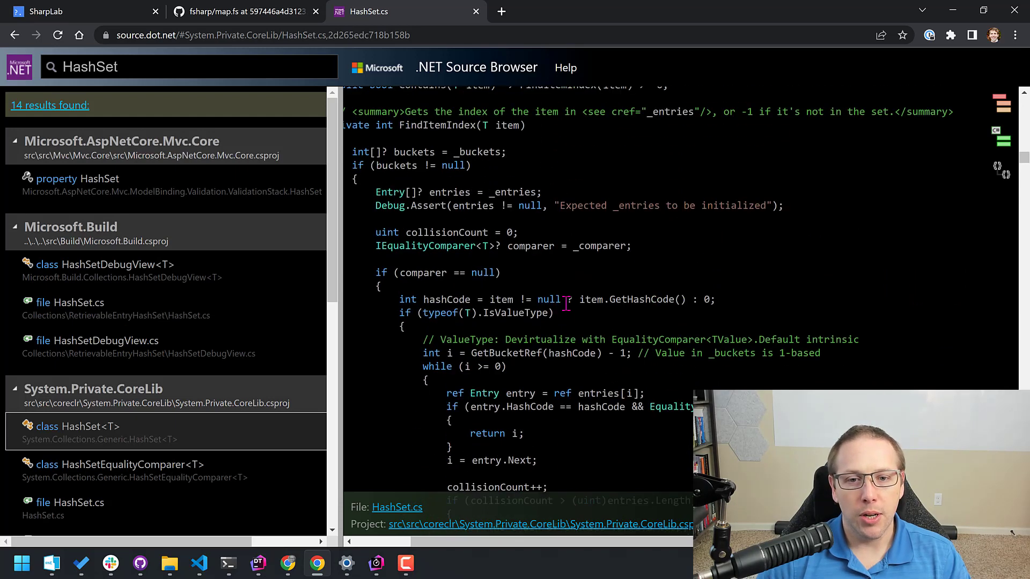
Reach HashSet's FindItemIndex using EqualityComparer<T>.Default.Equals, then return to the F# sets
scroll("down", 3)
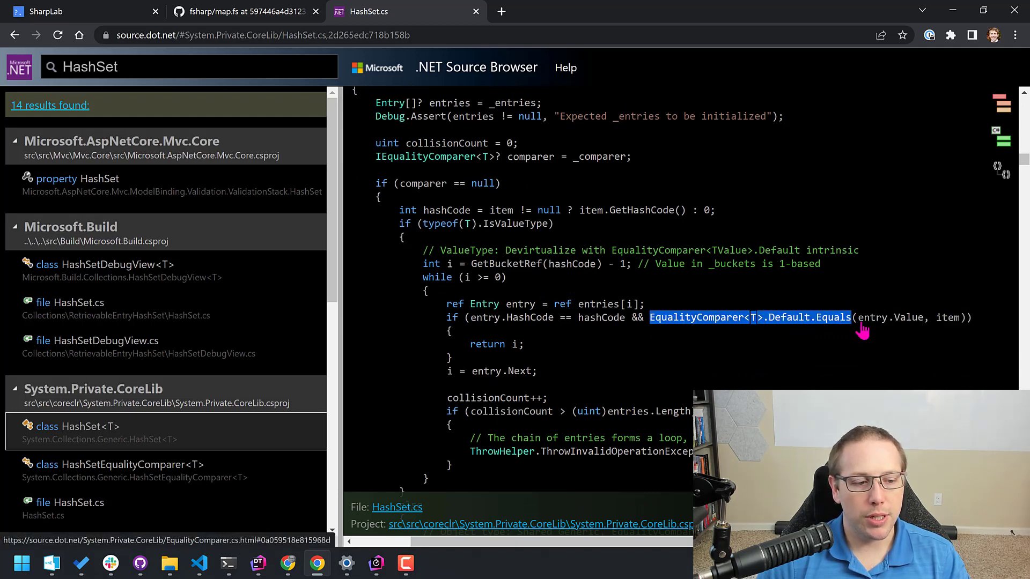
scroll("down", 3)
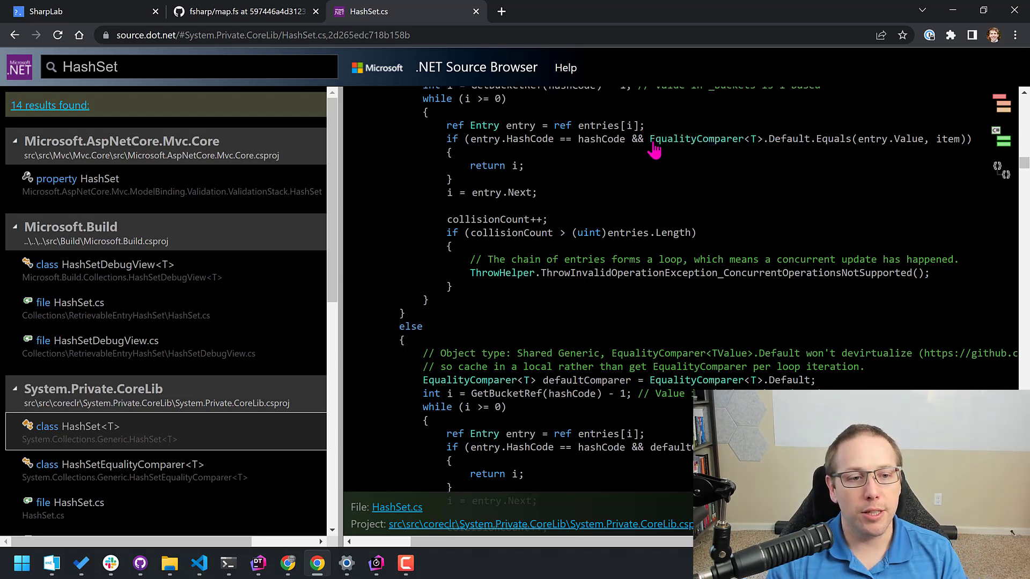
left_click(200, 563)
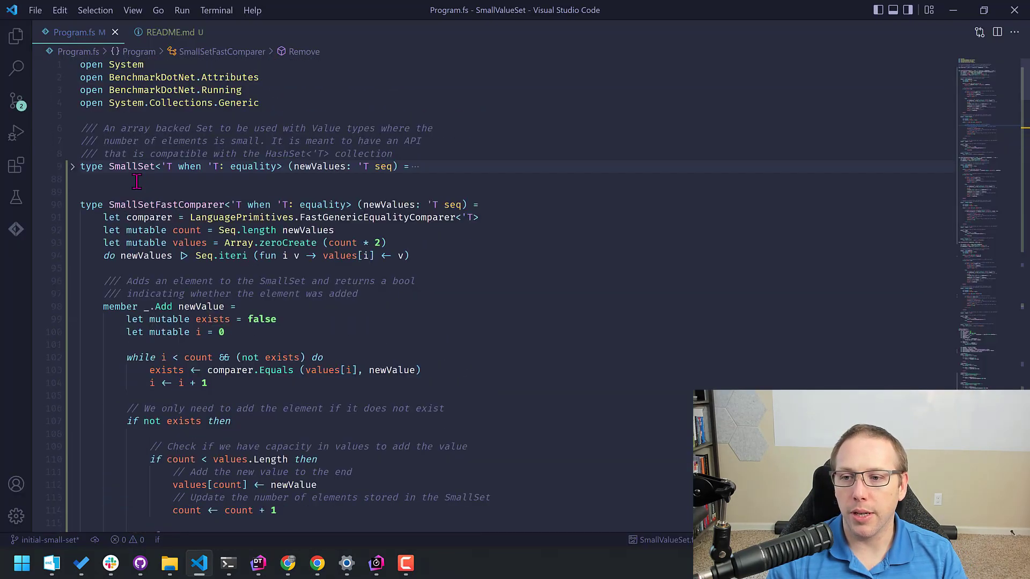
Collapse SmallSetFastComparer to reveal SmallSetEqualityComparer's EqualityComparer<'T>.Default.Equals implementation
left_click(72, 203)
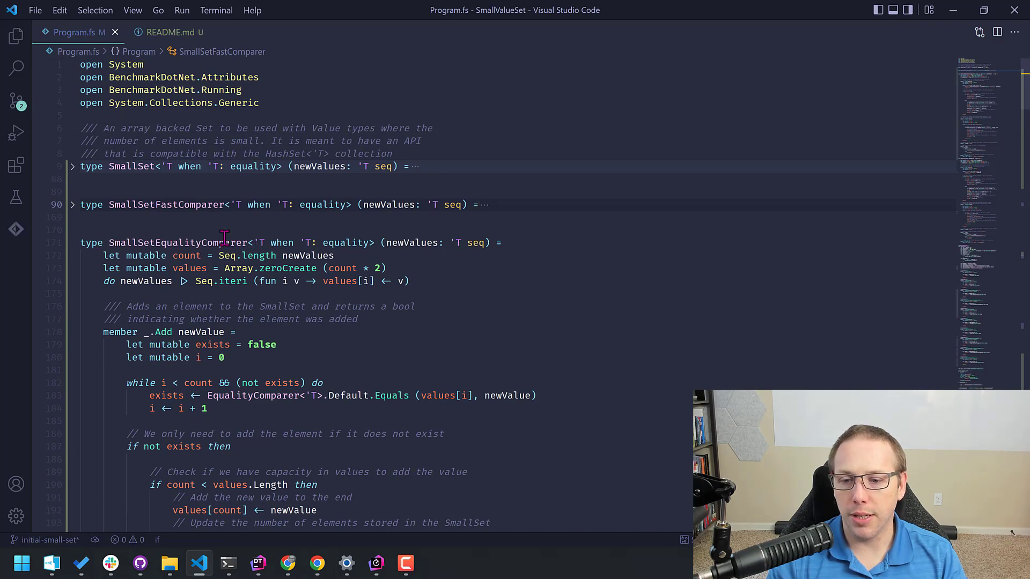
left_click(160, 242)
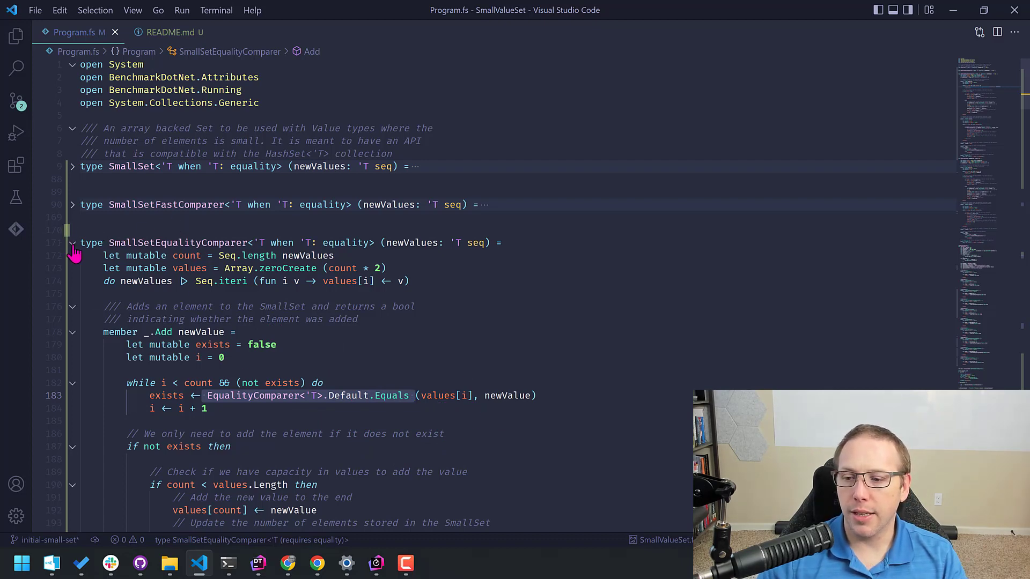
scroll("down", 3)
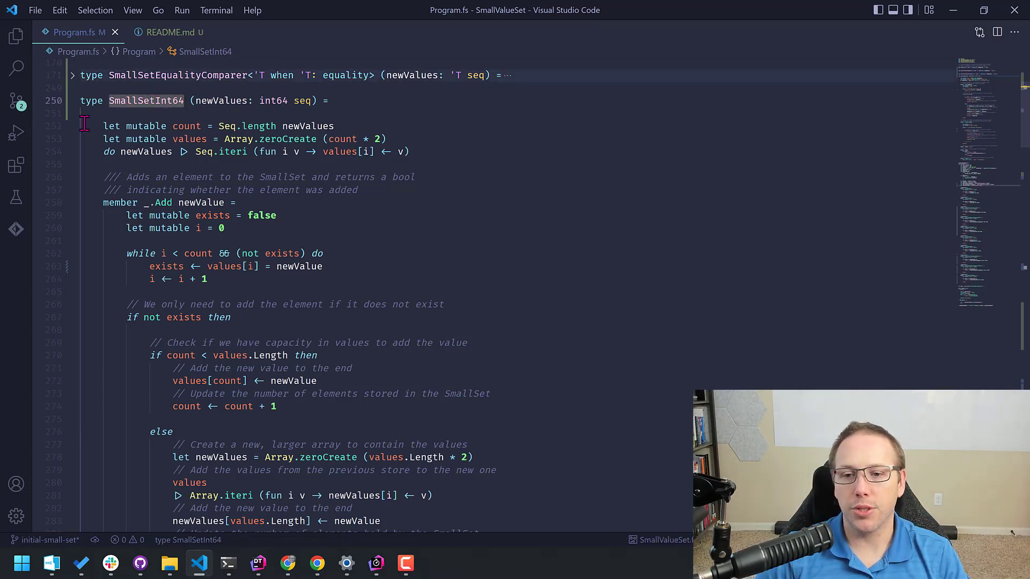
mouse_move(192, 101)
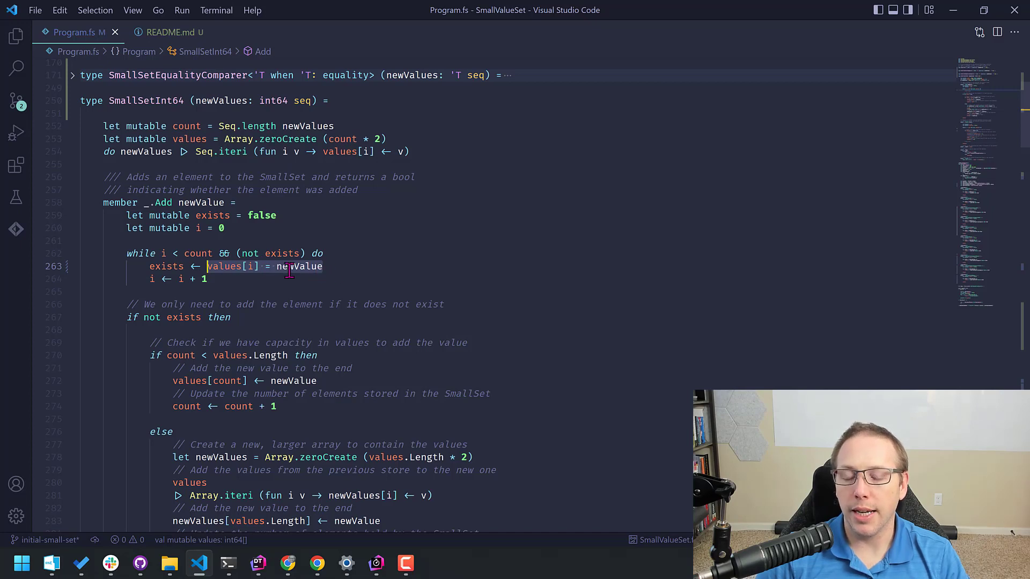
mouse_move(298, 266)
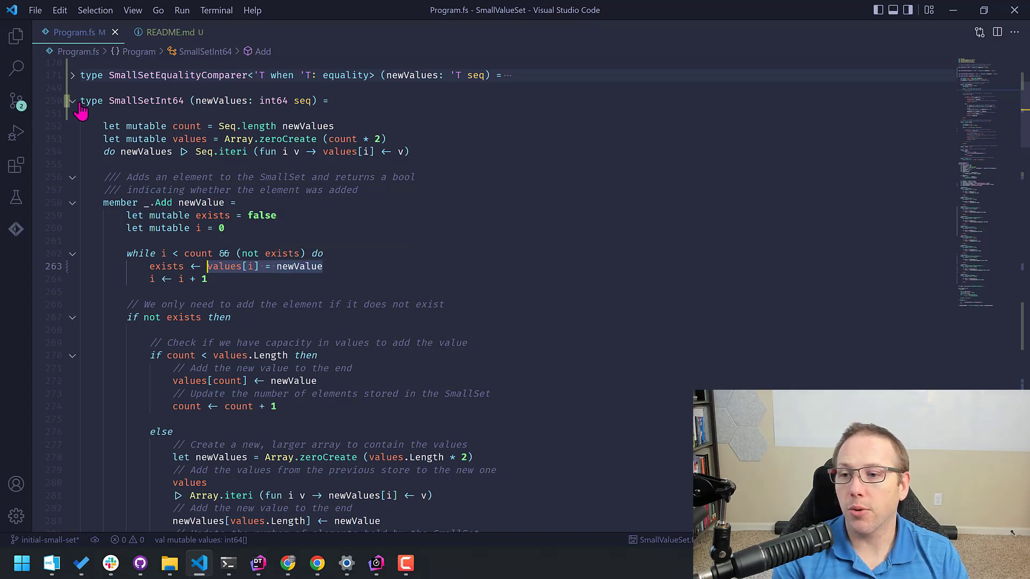
Bring the Benchmarks setup constructing all five set instances into view
scroll("down", 3)
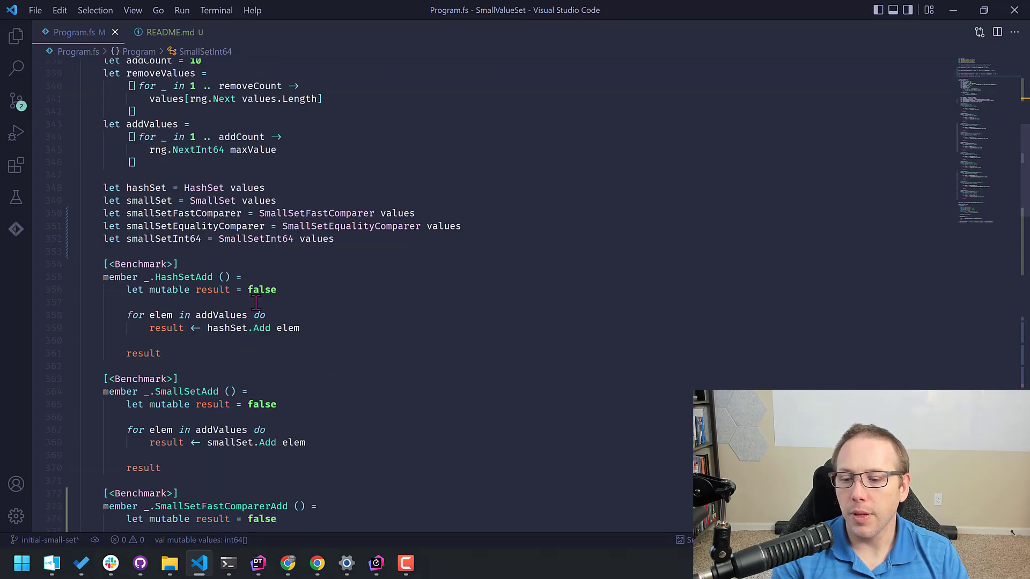
mouse_move(348, 238)
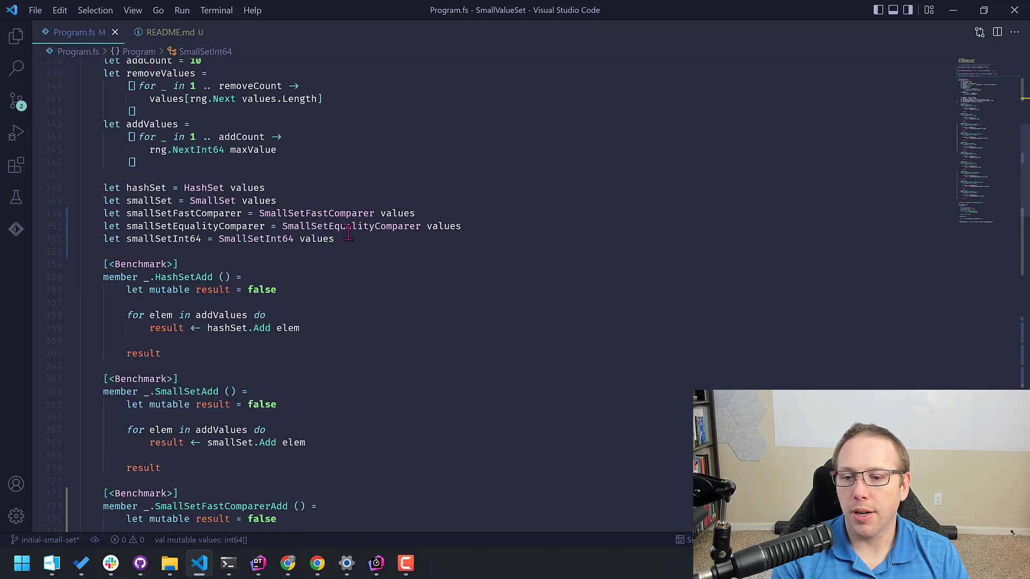
left_click_drag(103, 213, 333, 238)
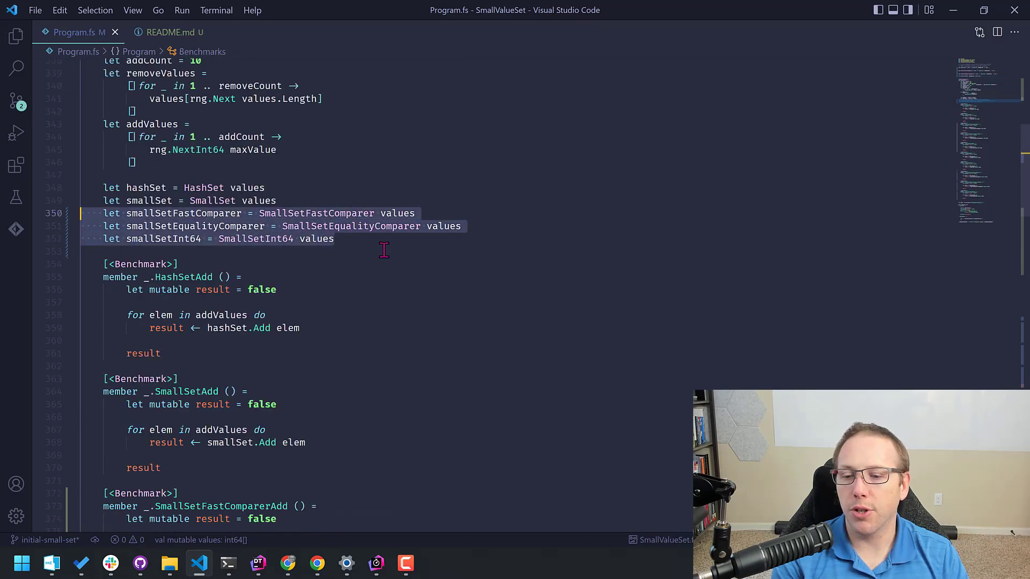
left_click(149, 200)
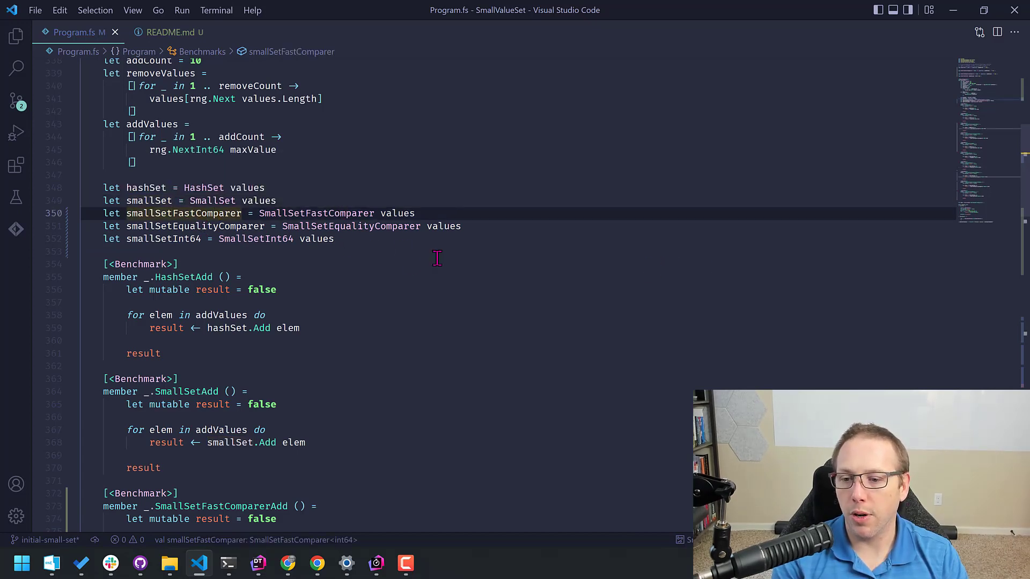
left_click(165, 238)
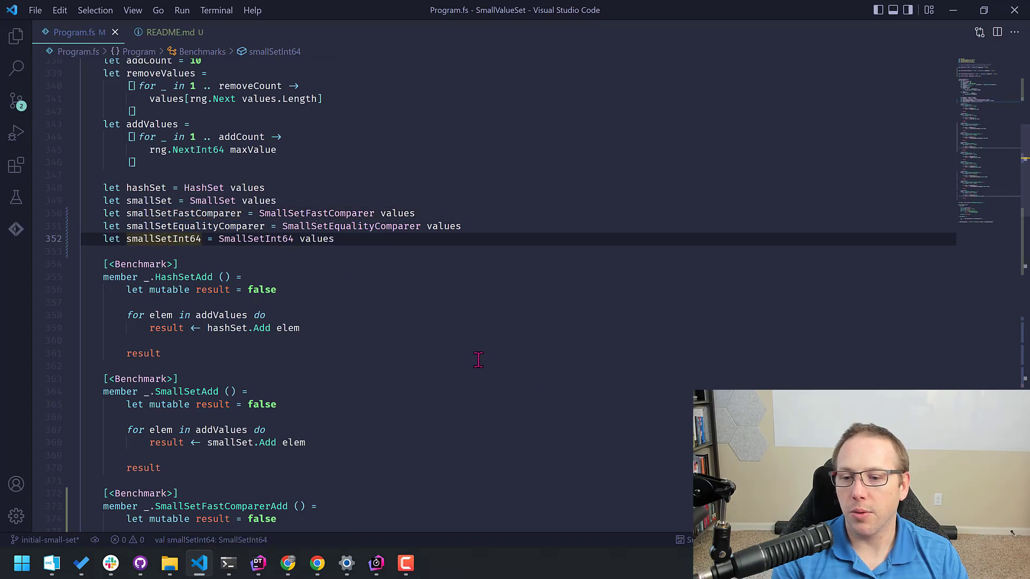
mouse_move(408, 333)
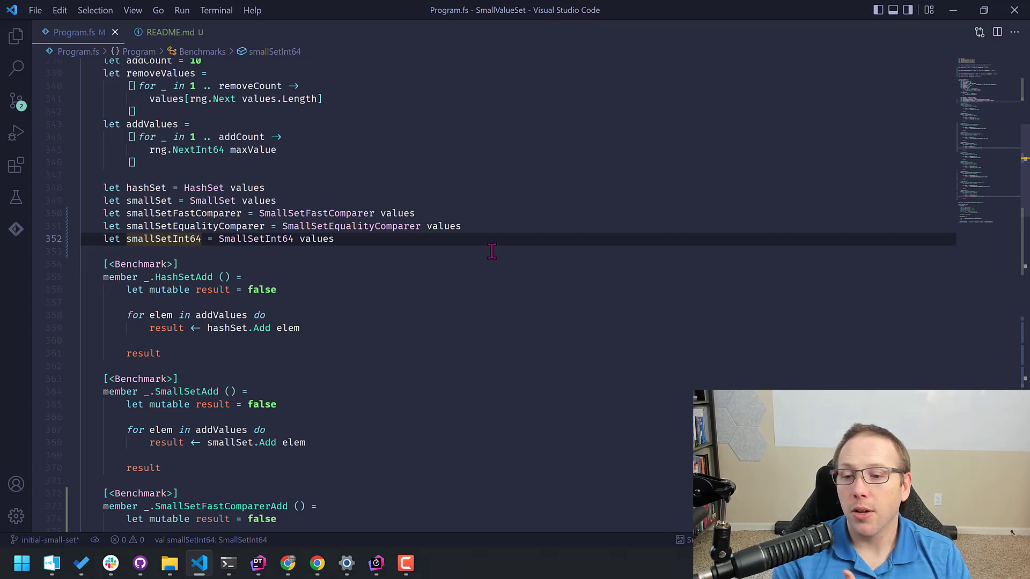
mouse_move(487, 228)
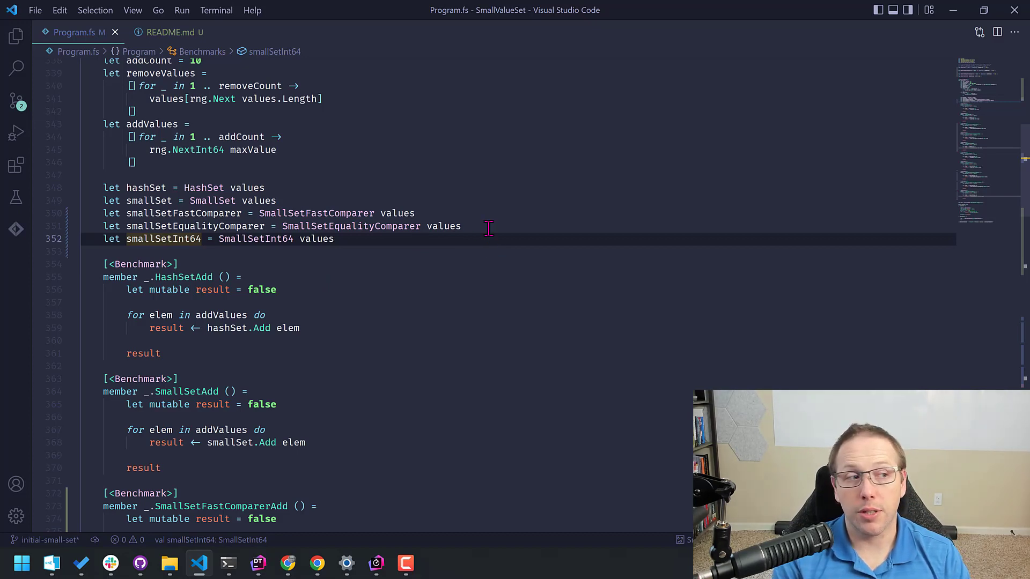
left_click(405, 563)
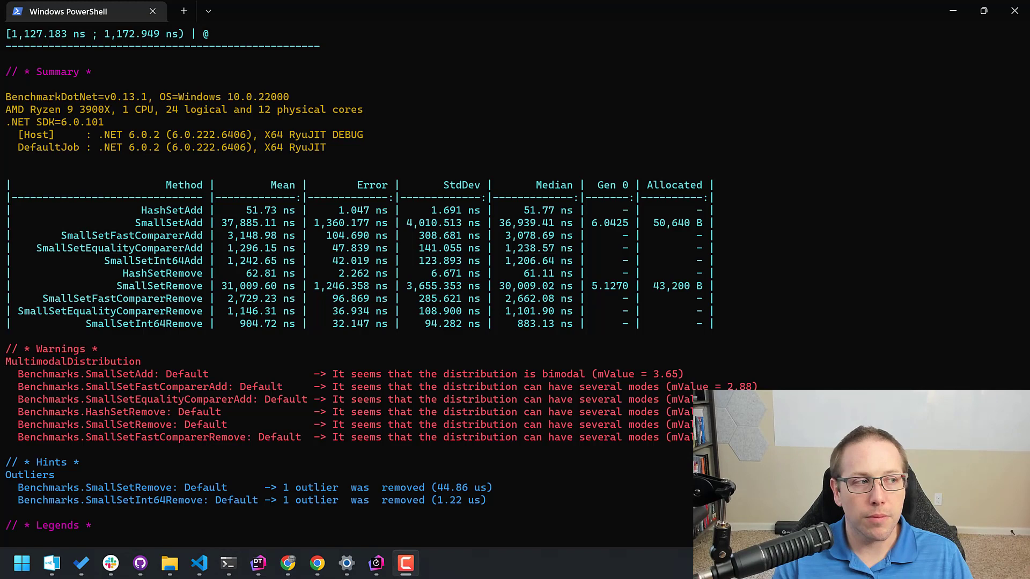
mouse_move(443, 90)
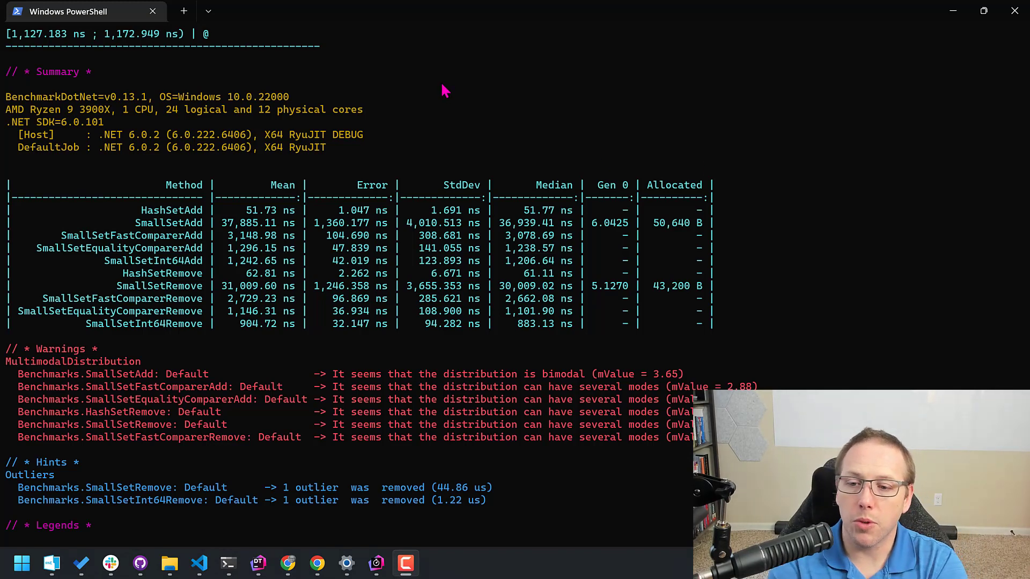
mouse_move(158, 215)
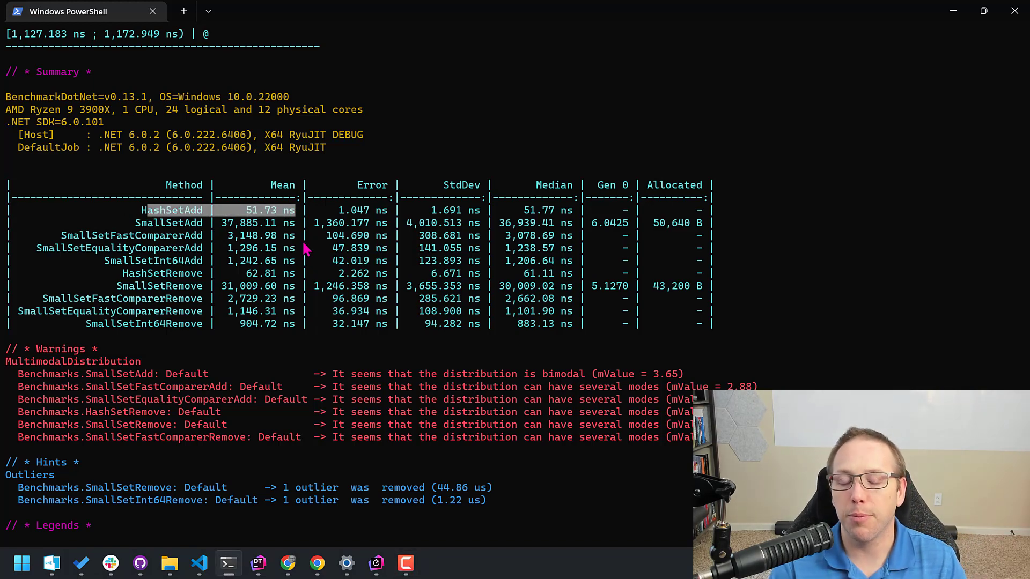
mouse_move(310, 245)
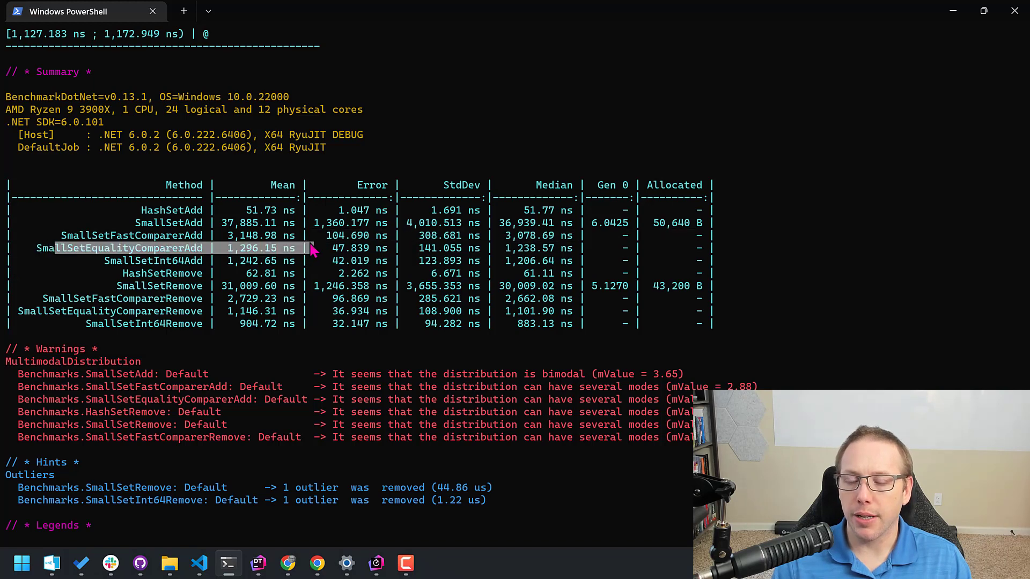
mouse_move(317, 256)
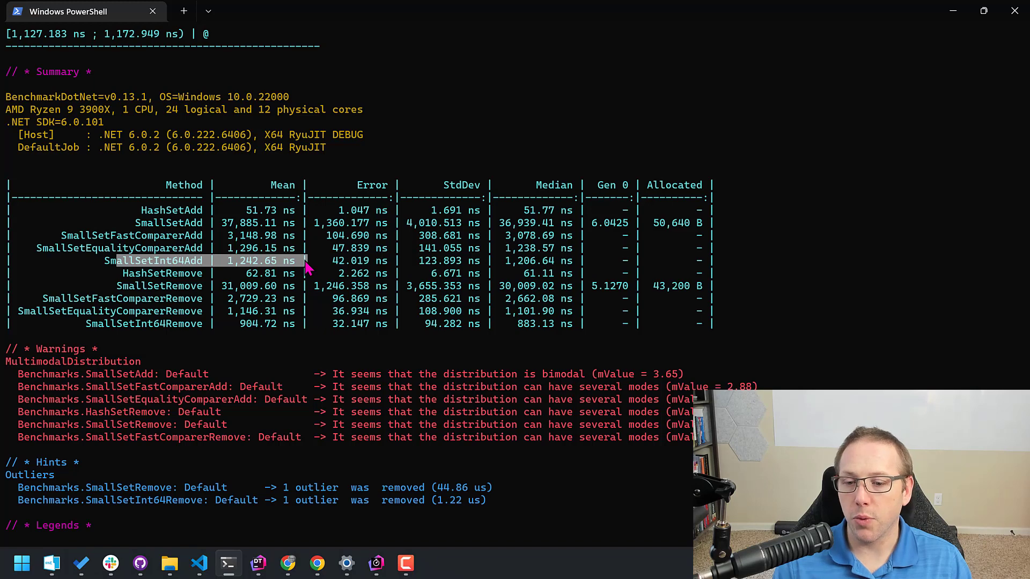
mouse_move(328, 266)
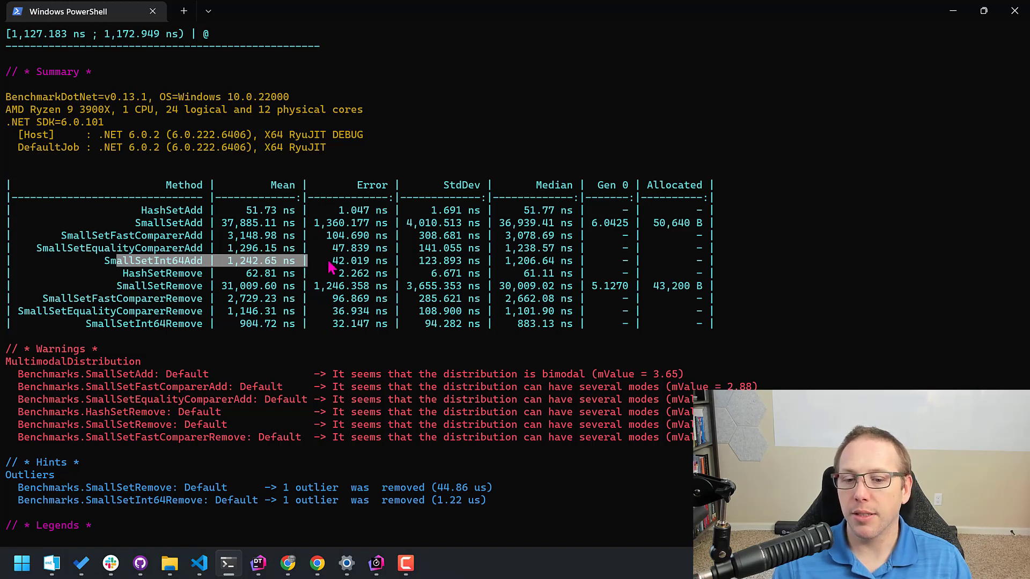
mouse_move(306, 244)
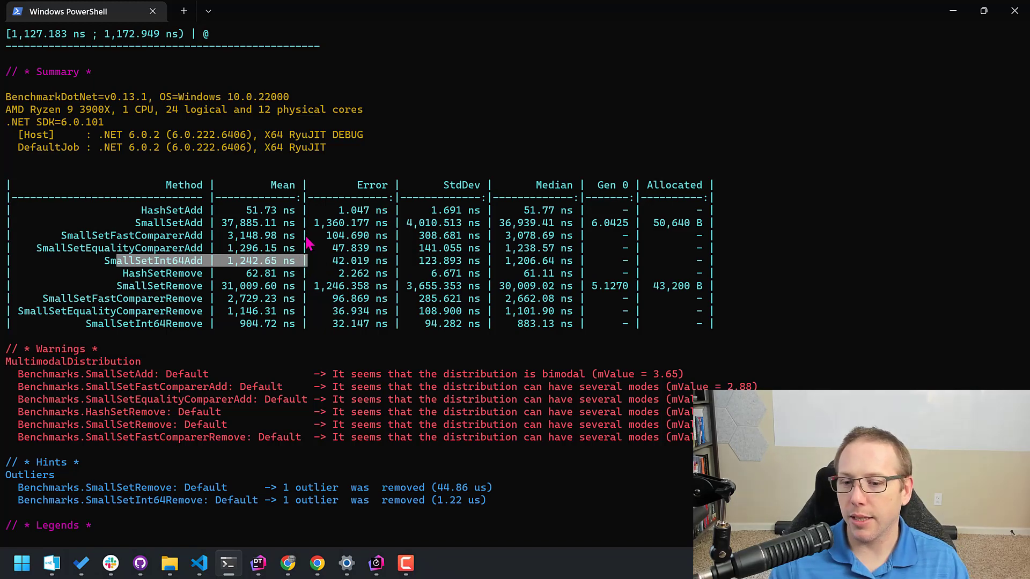
mouse_move(256, 262)
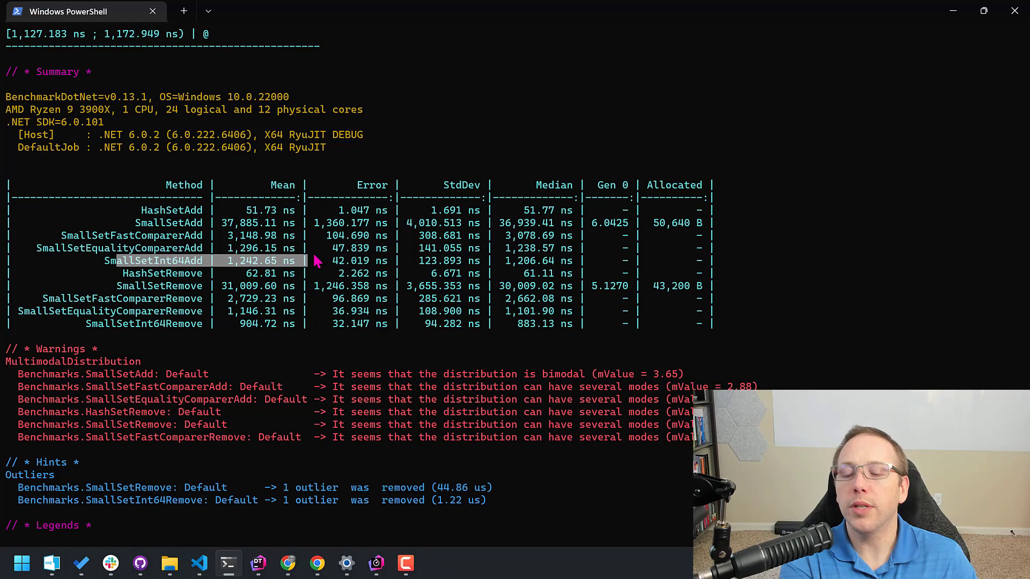
left_click_drag(315, 261, 37, 282)
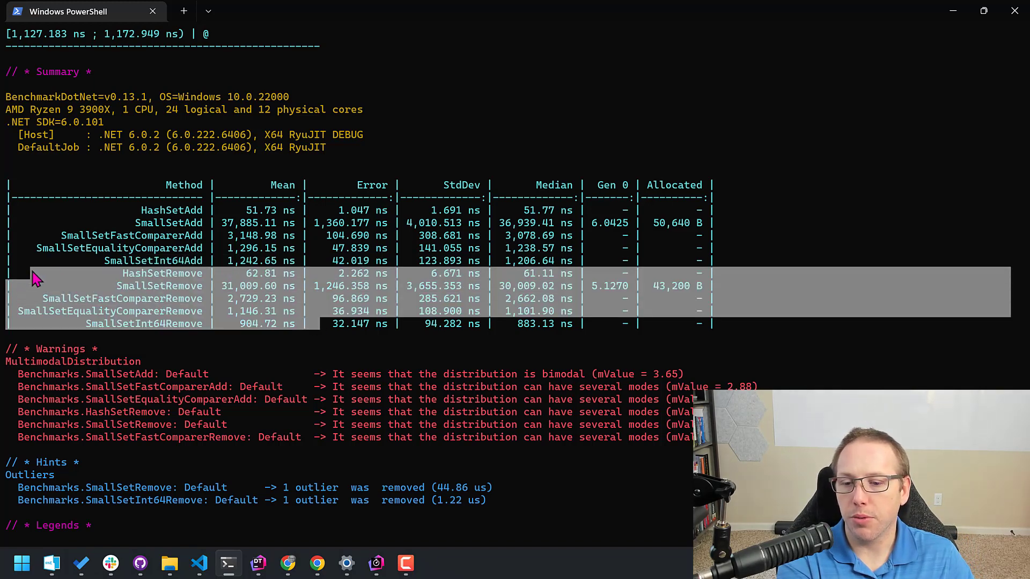
mouse_move(347, 243)
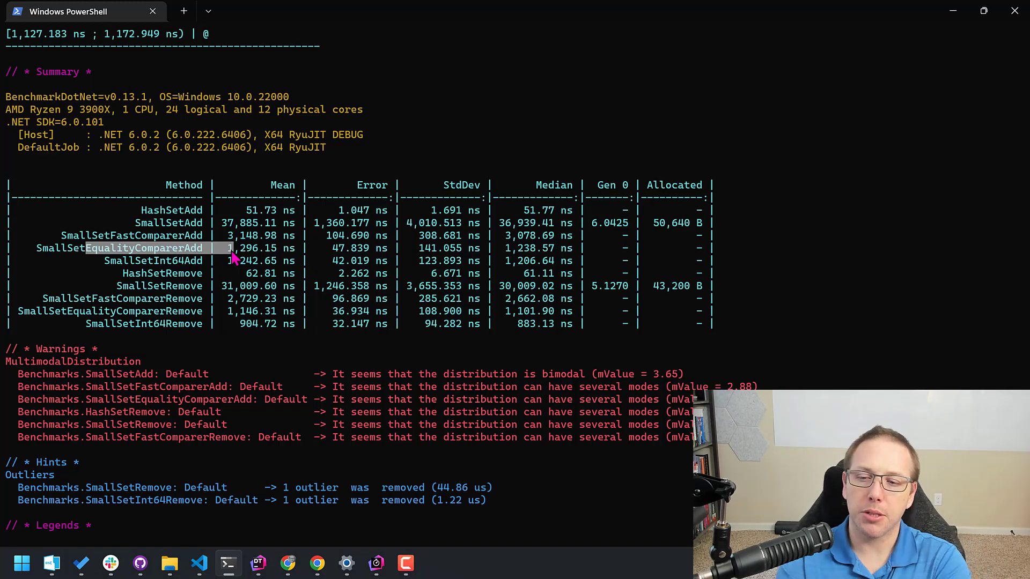
mouse_move(272, 256)
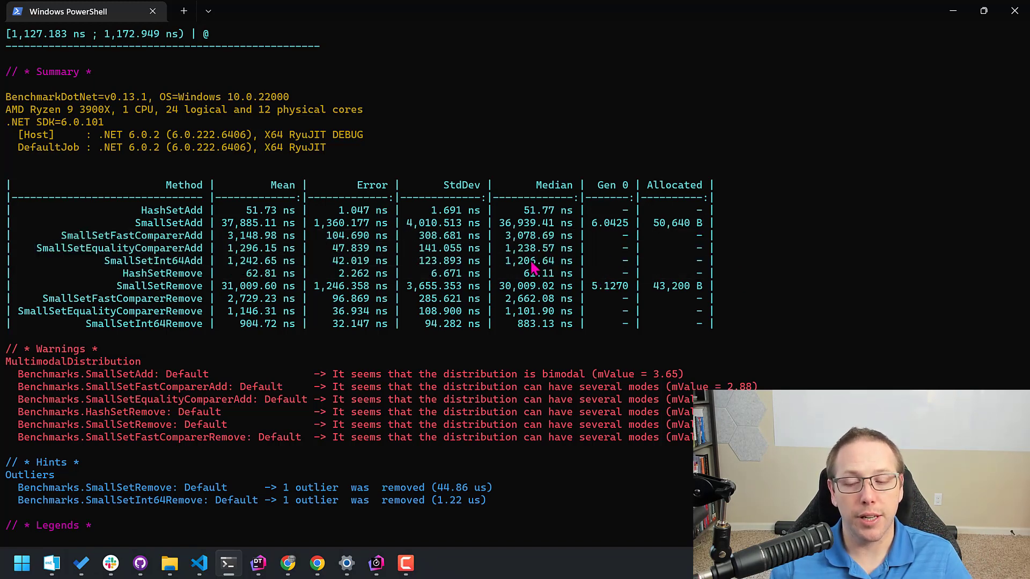
mouse_move(457, 266)
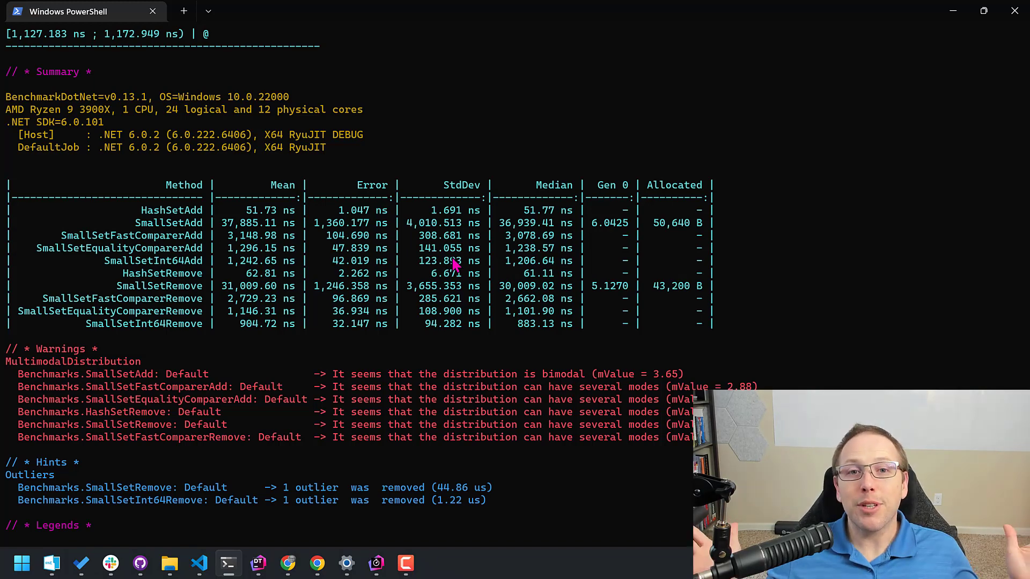